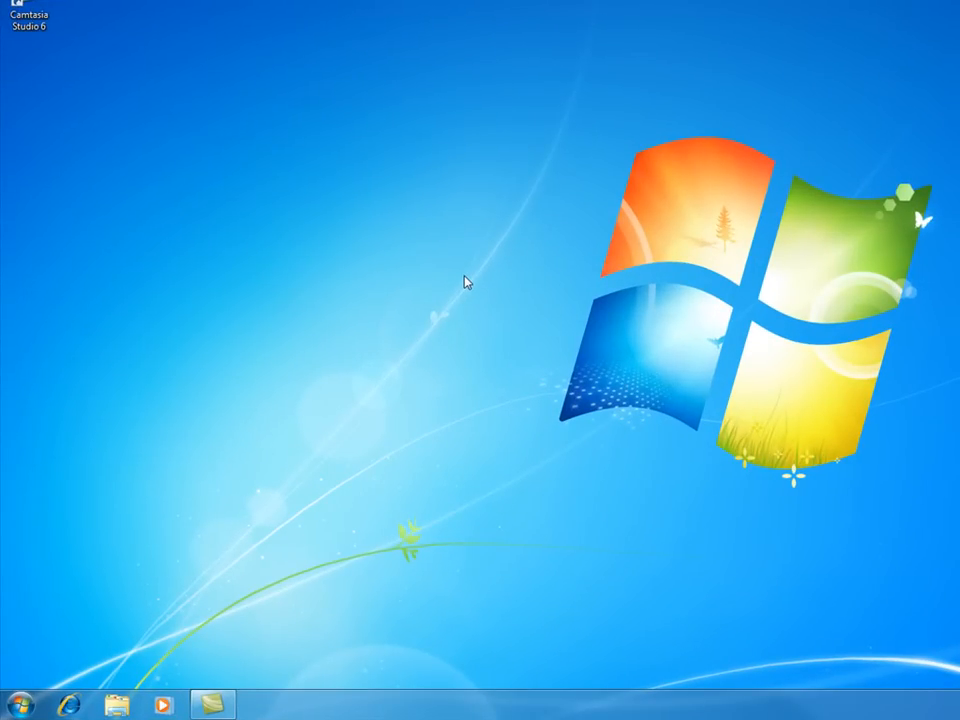
{"action": "mouse_move", "coordinate": [322, 522]}
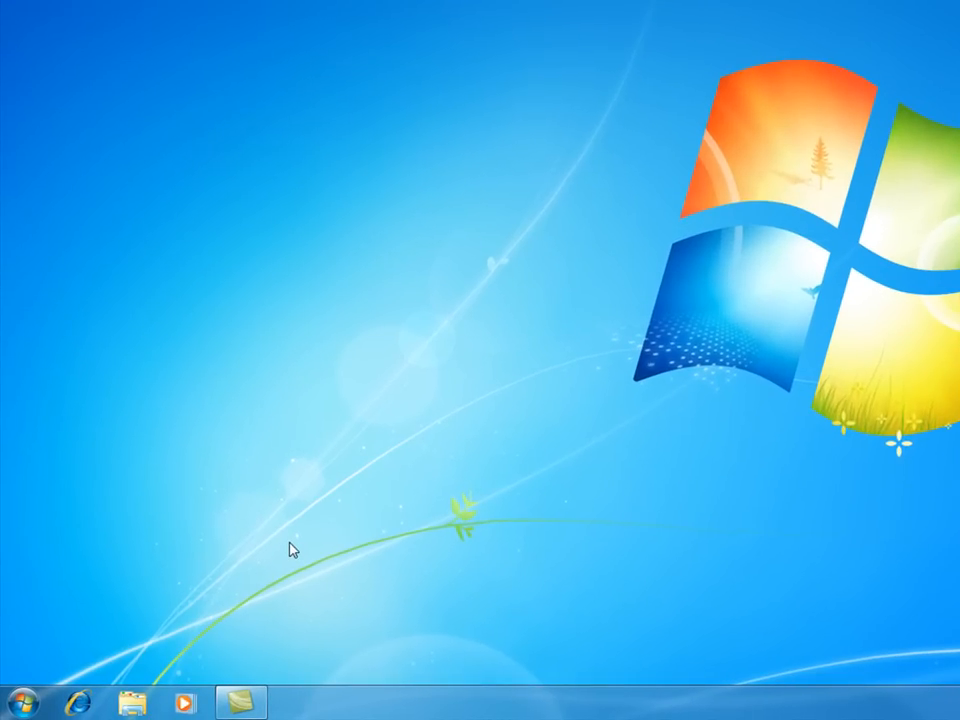
{"action": "mouse_move", "coordinate": [244, 578]}
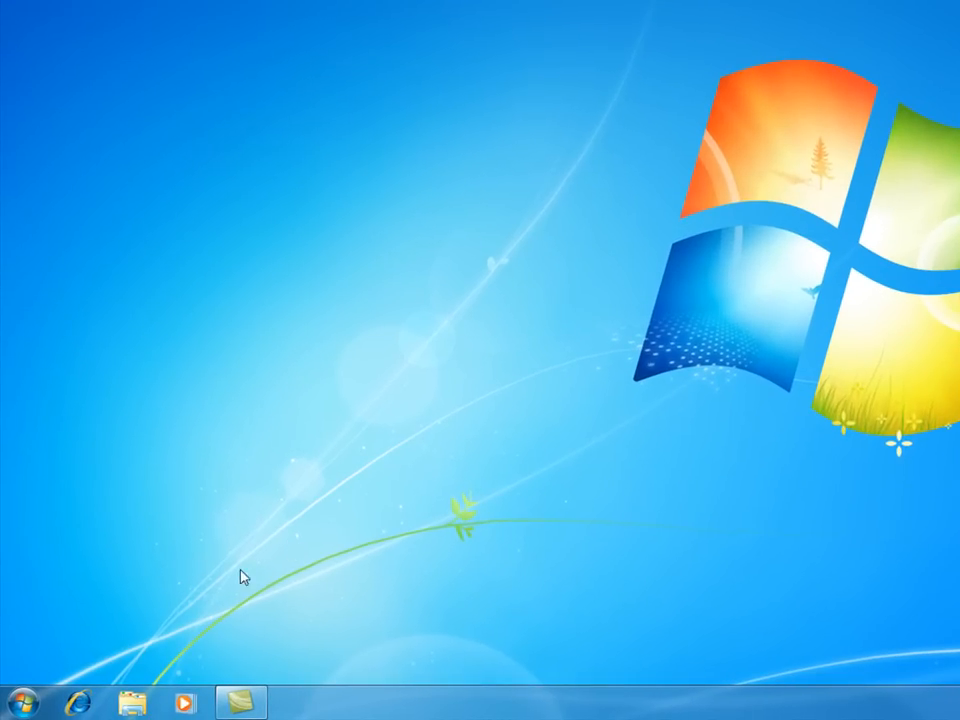
{"action": "mouse_move", "coordinate": [253, 422]}
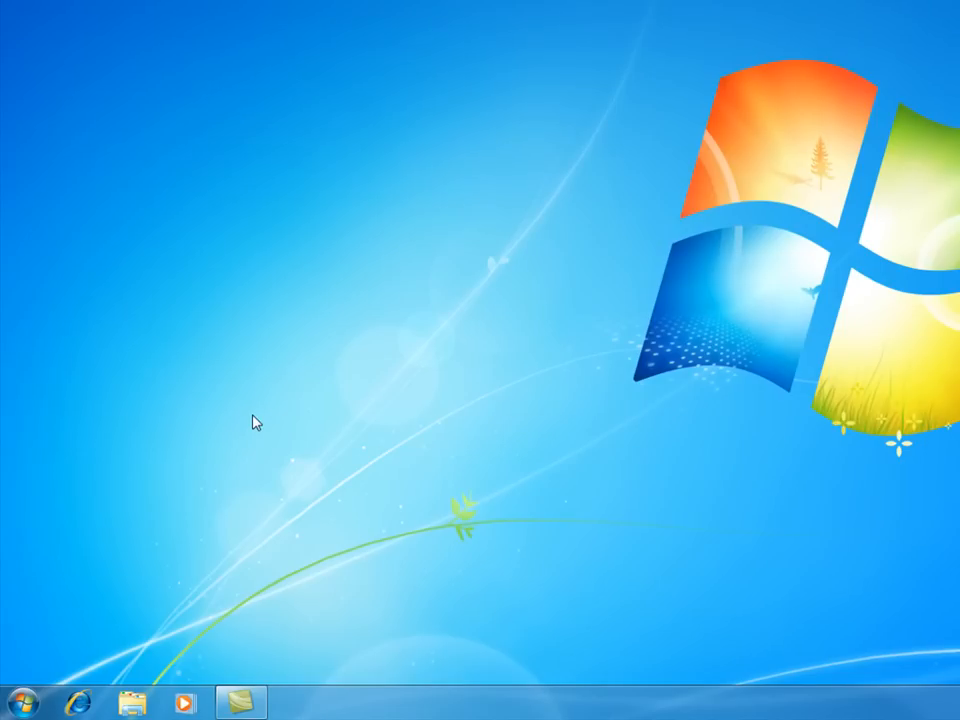
{"action": "mouse_move", "coordinate": [400, 237]}
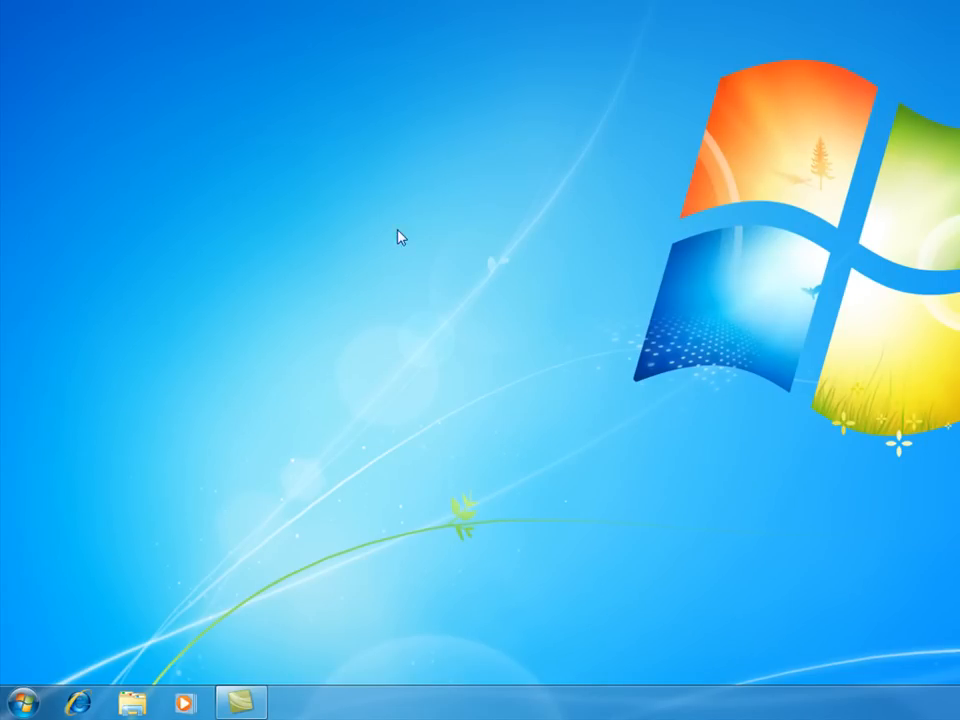
{"action": "mouse_move", "coordinate": [181, 472]}
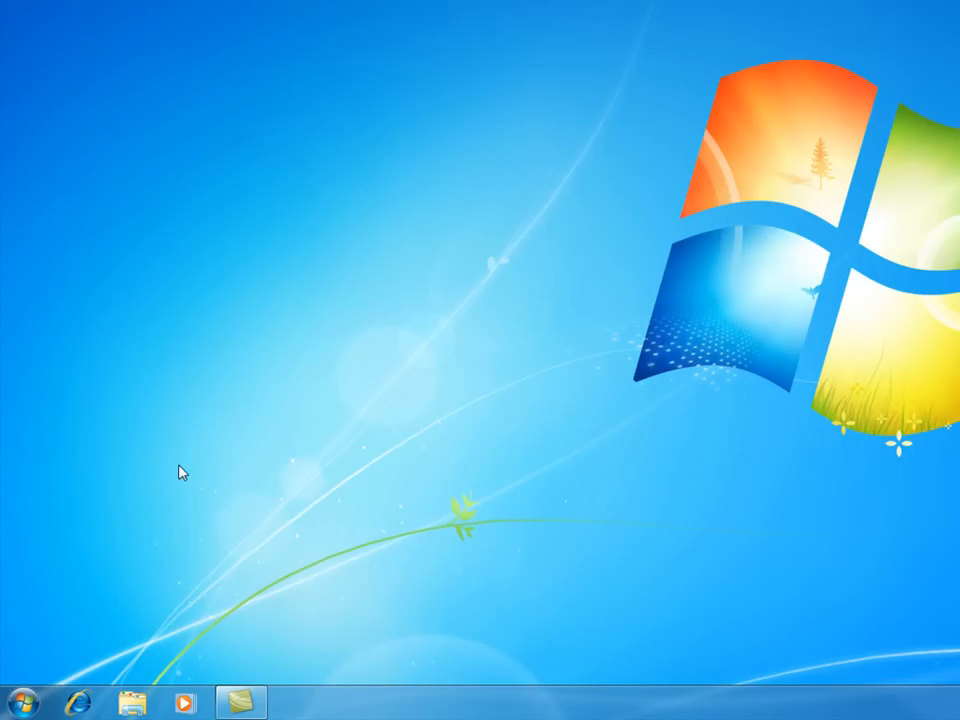
{"action": "mouse_move", "coordinate": [185, 505]}
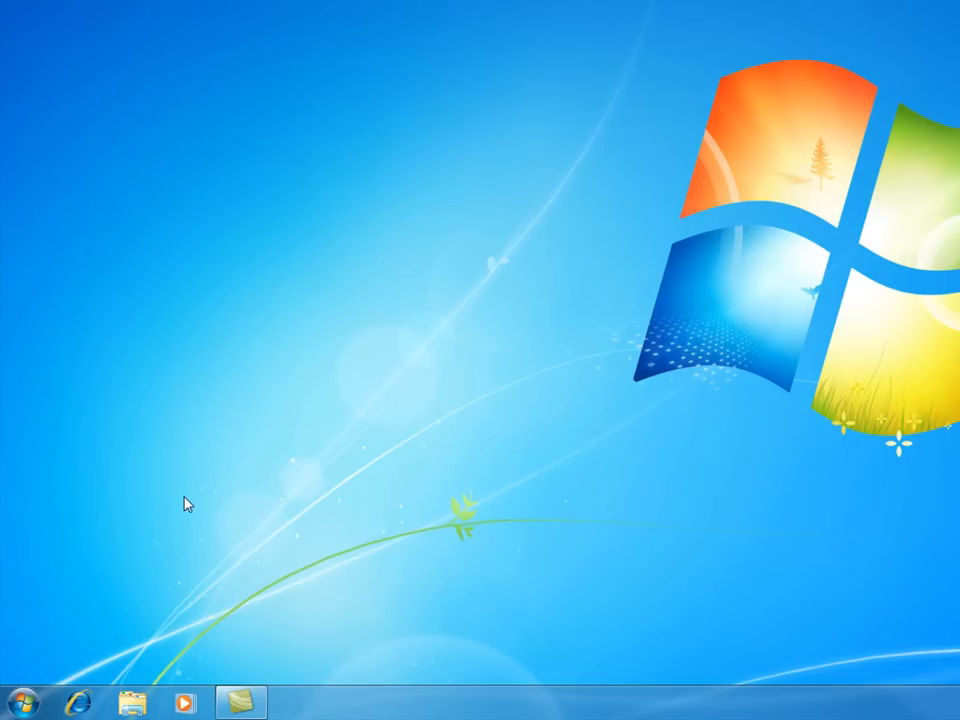
{"action": "mouse_move", "coordinate": [35, 690]}
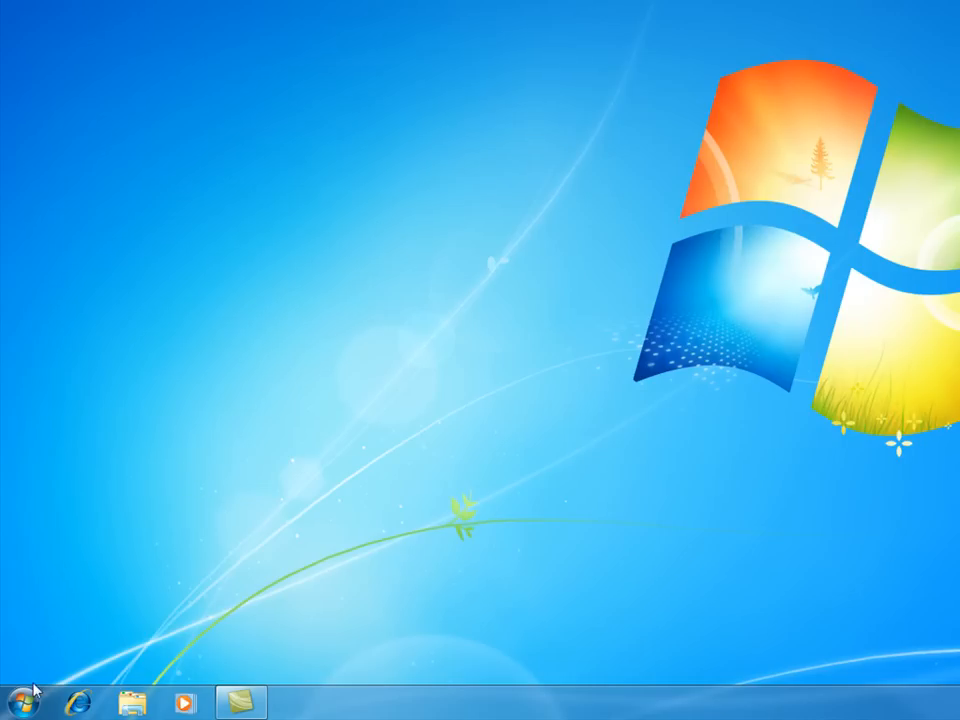
Step: Open Computer's Properties from the Start menu to view the System page
{"action": "left_click", "coordinate": [20, 702]}
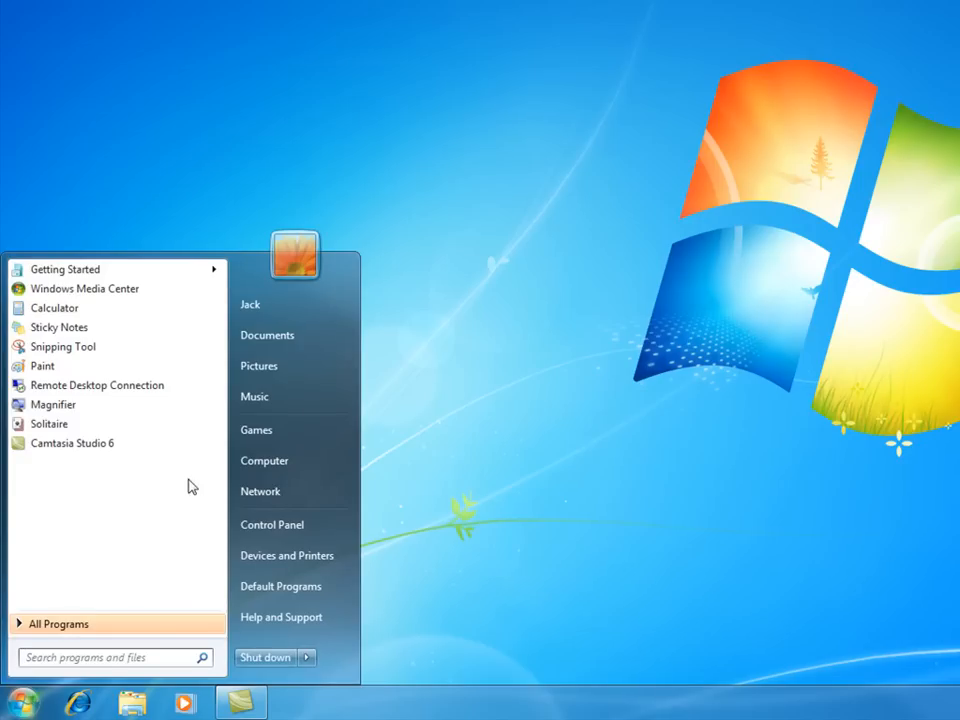
{"action": "right_click", "coordinate": [264, 460]}
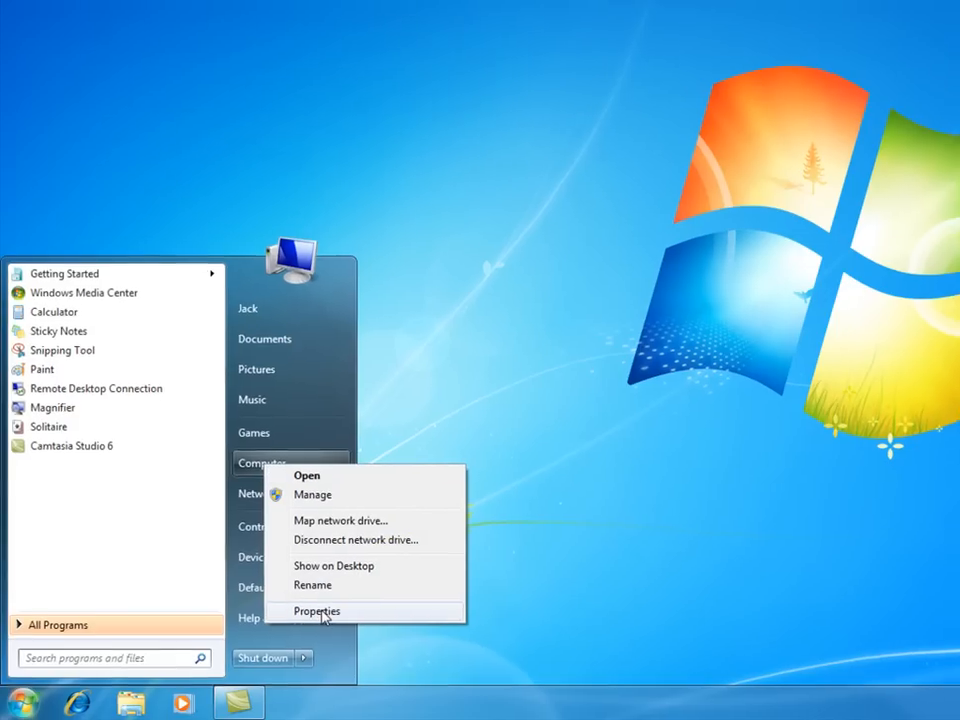
{"action": "left_click", "coordinate": [317, 611]}
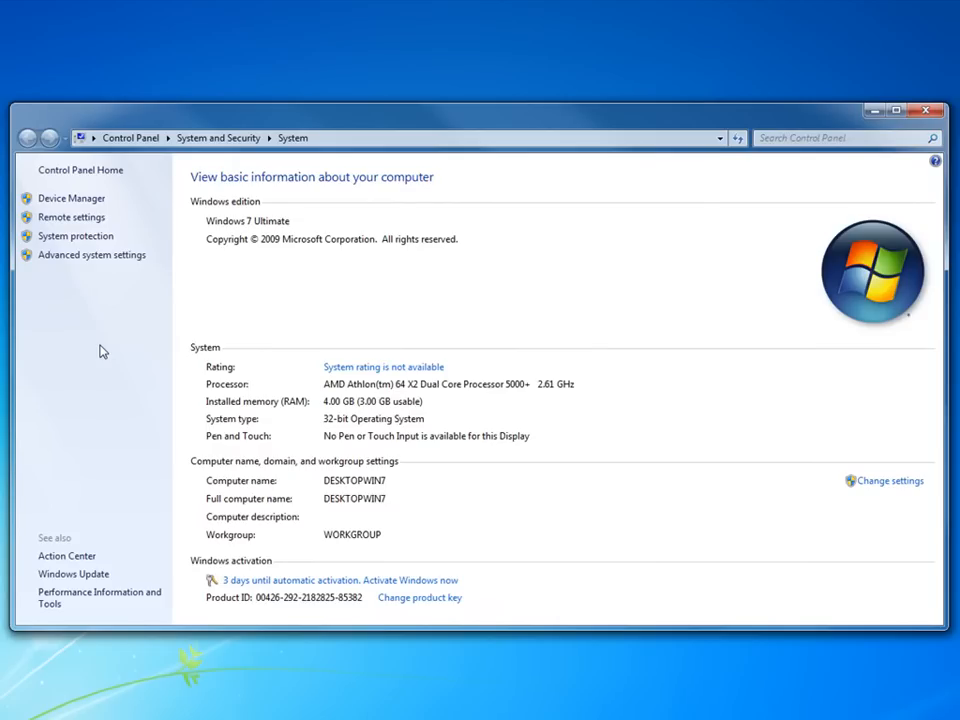
{"action": "mouse_move", "coordinate": [95, 374]}
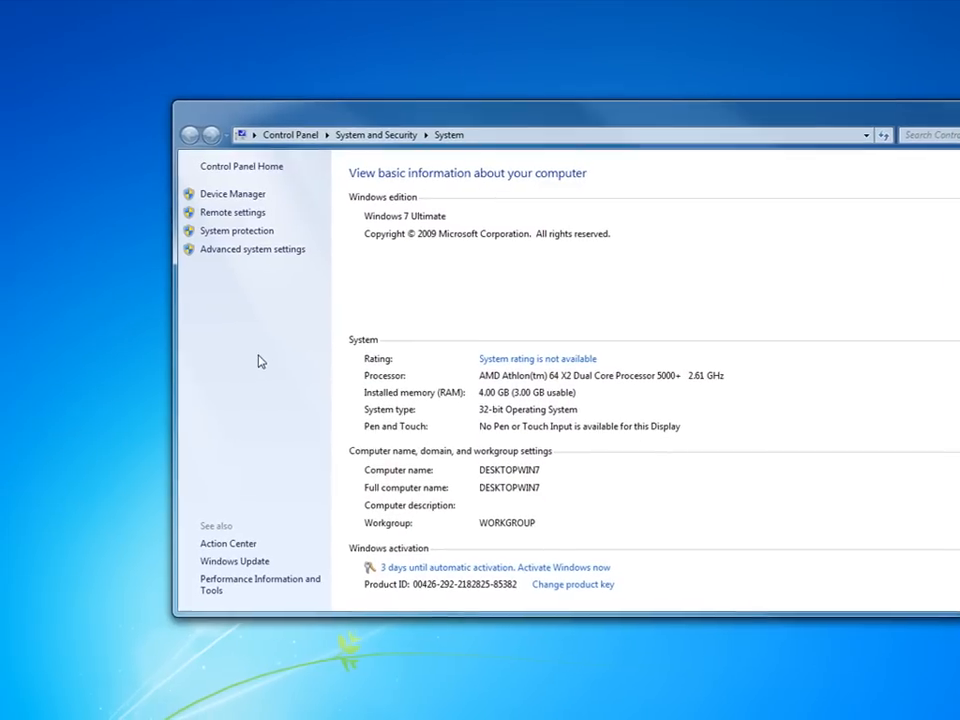
Step: Launch Device Manager from the System page's left pane
{"action": "left_click", "coordinate": [232, 193]}
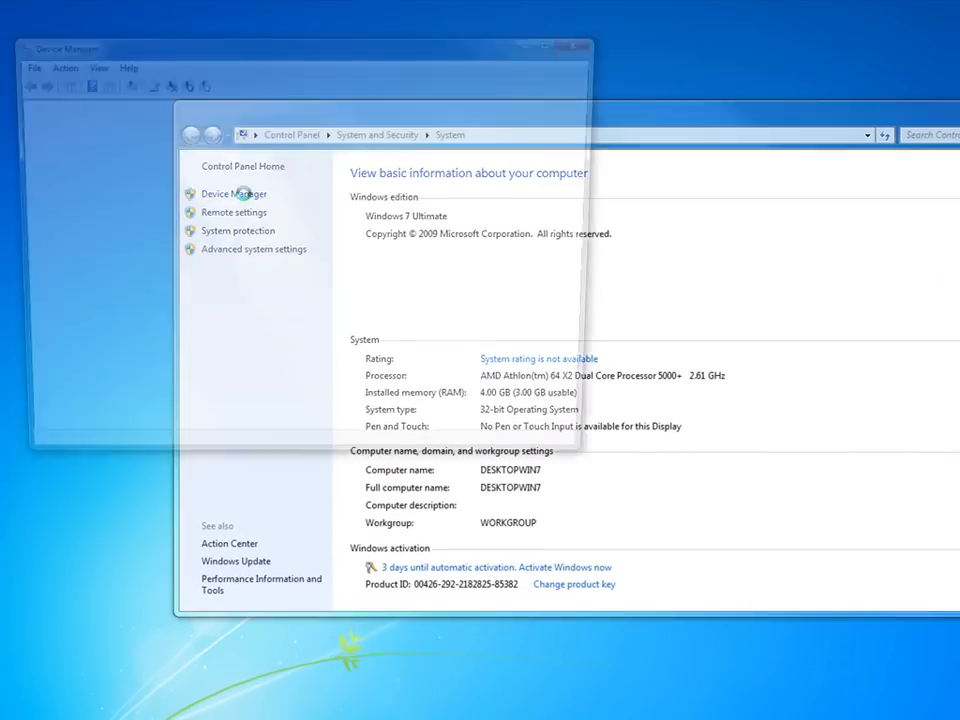
Step: Expand Display adapters to show the Radeon X1650 Series card
{"action": "left_click", "coordinate": [233, 193]}
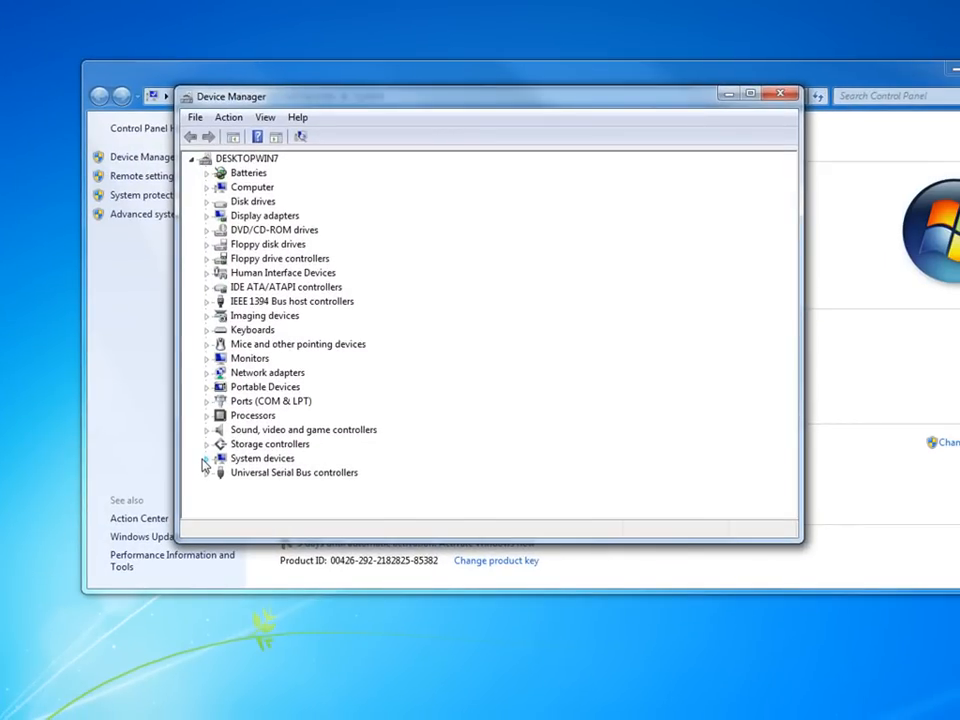
{"action": "mouse_move", "coordinate": [325, 335]}
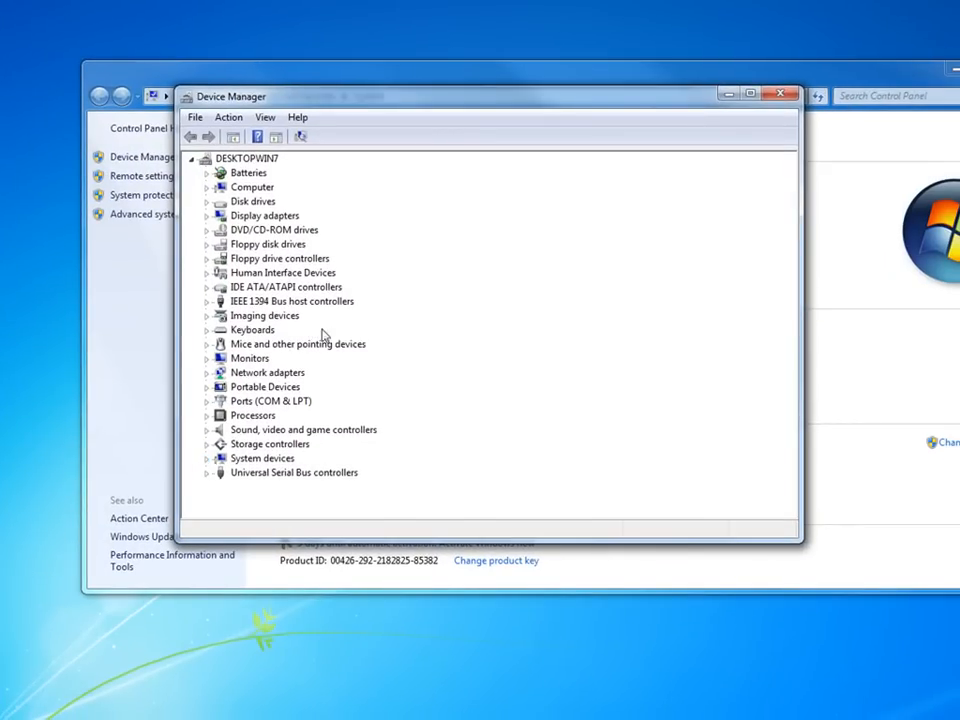
{"action": "mouse_move", "coordinate": [397, 357]}
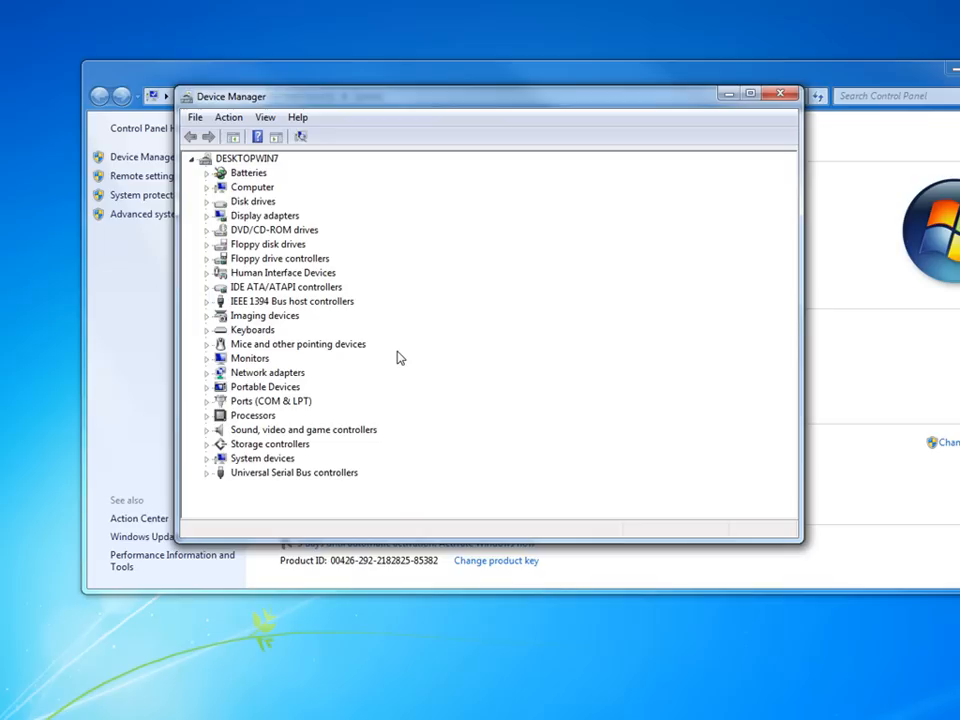
{"action": "mouse_move", "coordinate": [385, 403]}
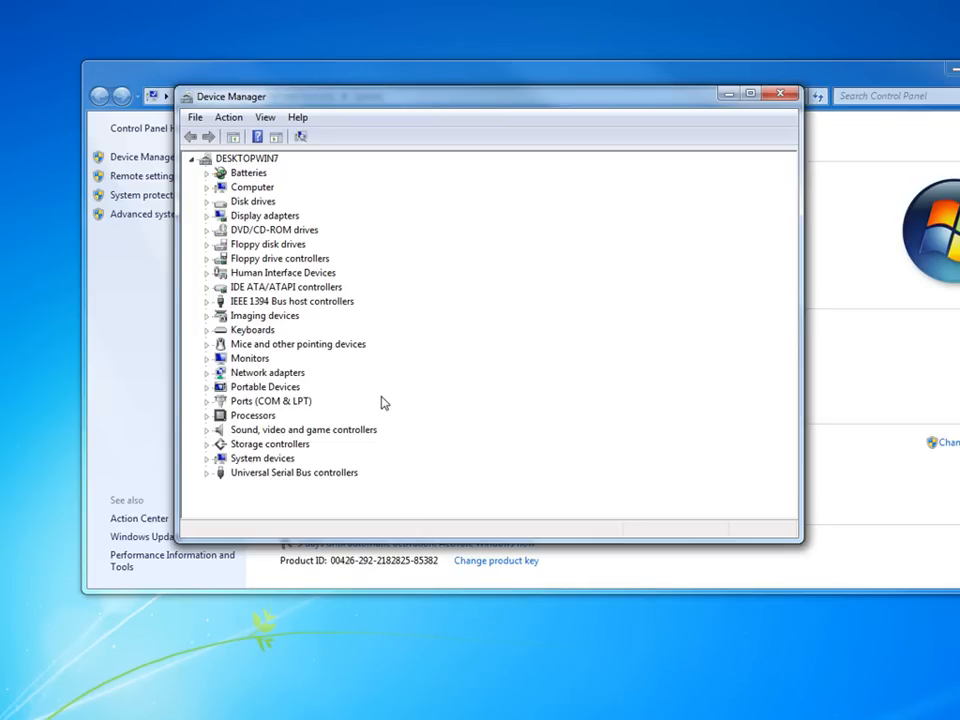
{"action": "mouse_move", "coordinate": [288, 245]}
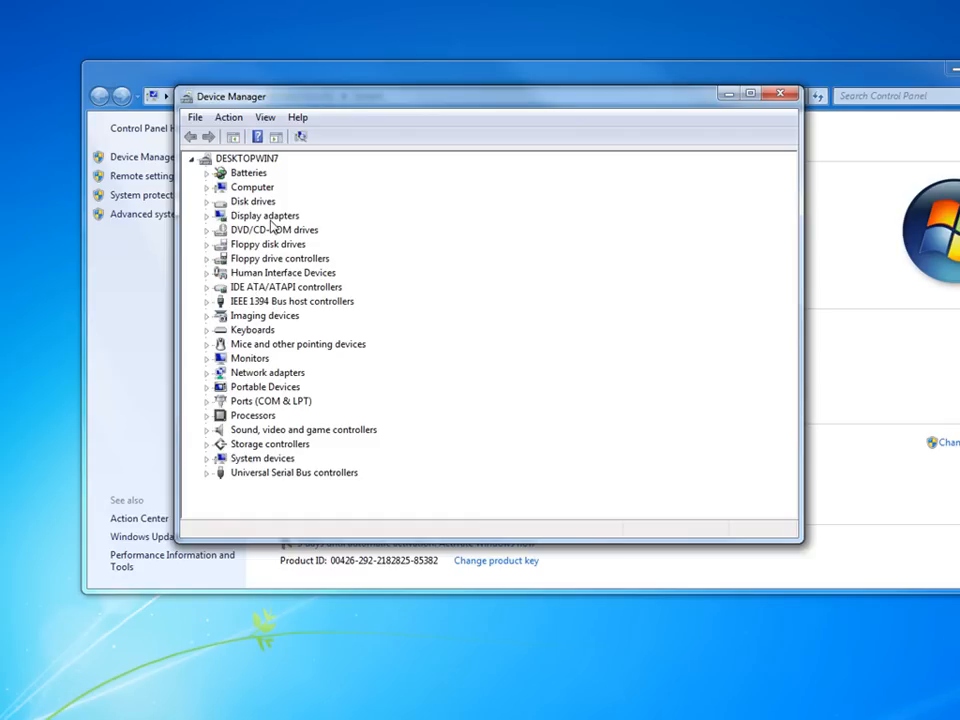
{"action": "left_click", "coordinate": [207, 215]}
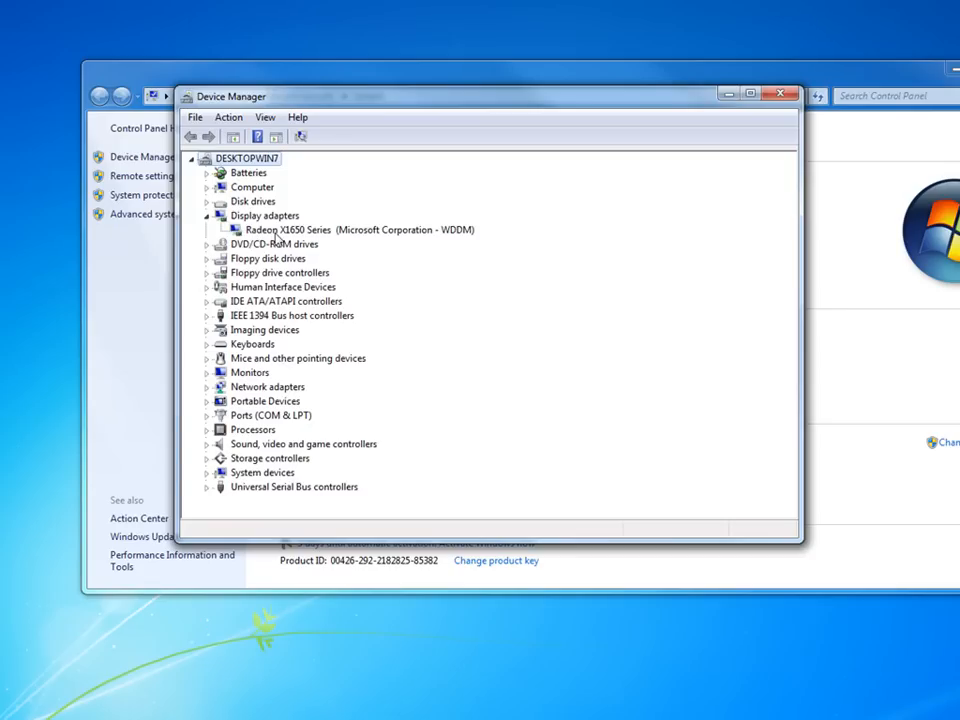
{"action": "mouse_move", "coordinate": [310, 240]}
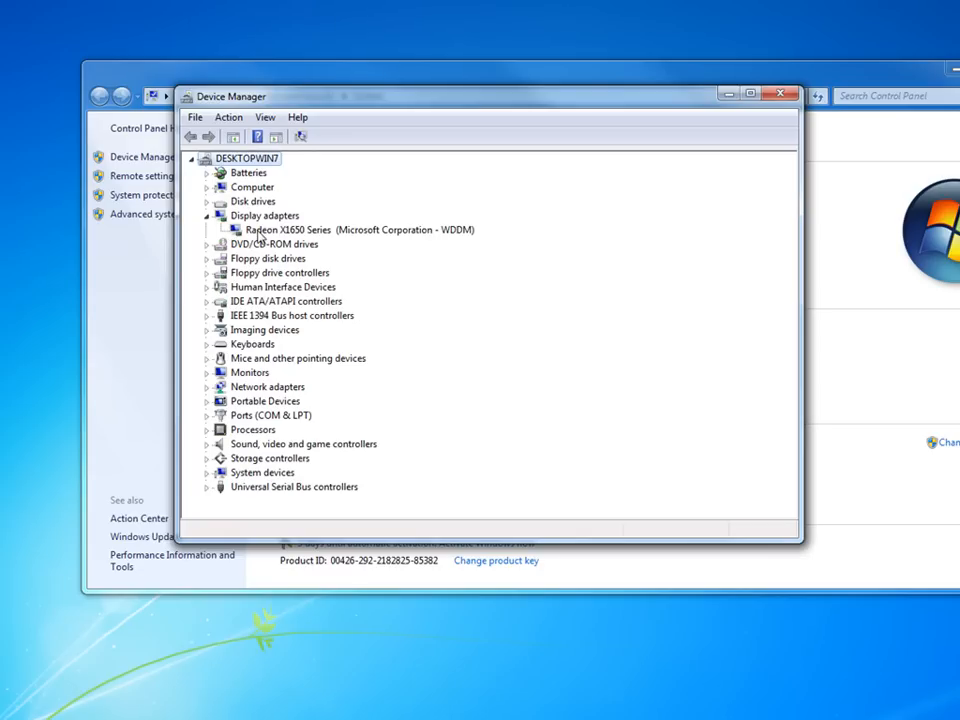
Step: Search automatically for a Radeon X1650 Series driver update, then close the 'already installed' result
{"action": "right_click", "coordinate": [355, 229]}
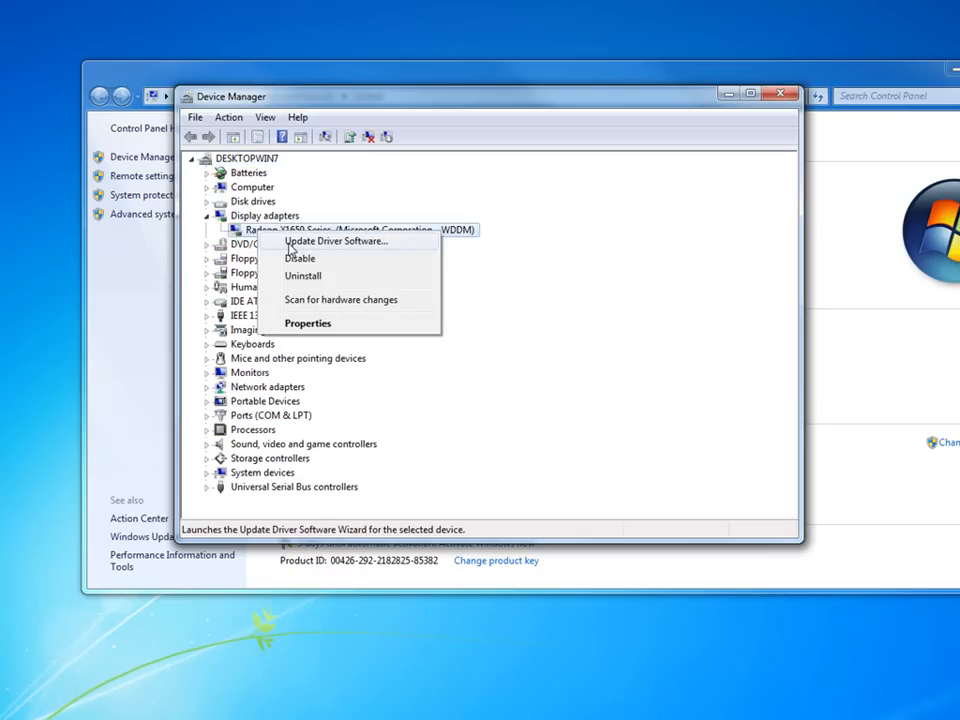
{"action": "mouse_move", "coordinate": [333, 248]}
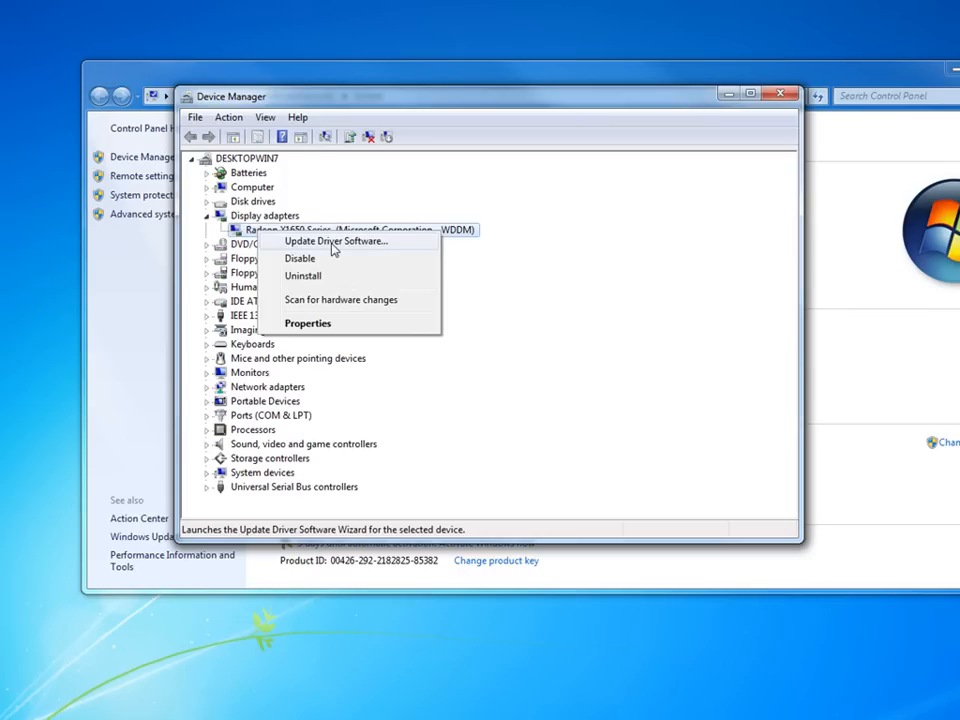
{"action": "left_click", "coordinate": [335, 241]}
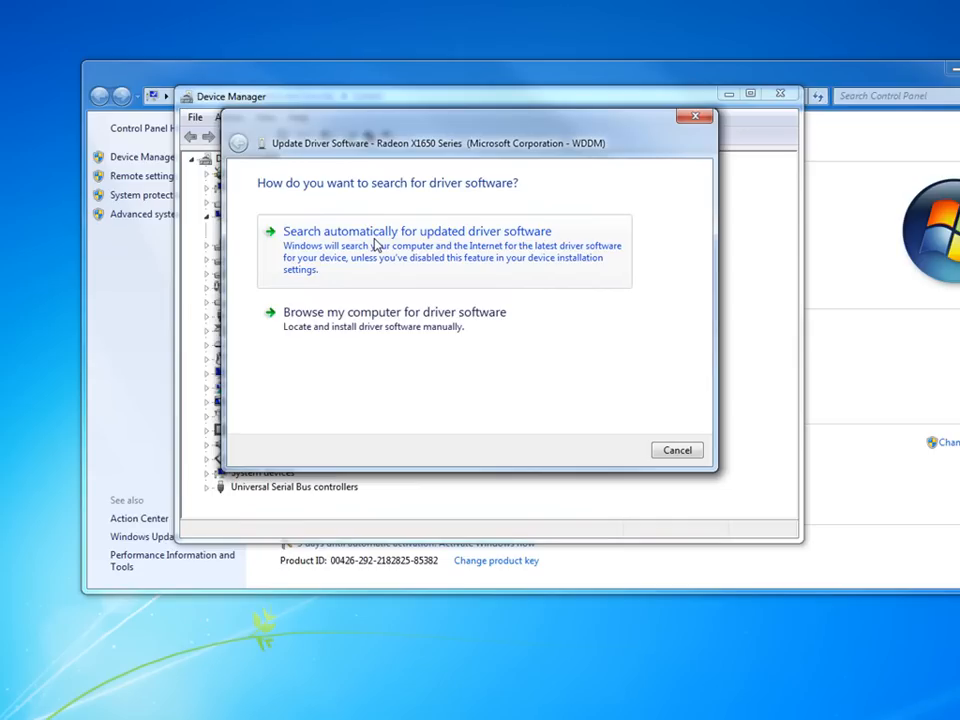
{"action": "left_click", "coordinate": [418, 231]}
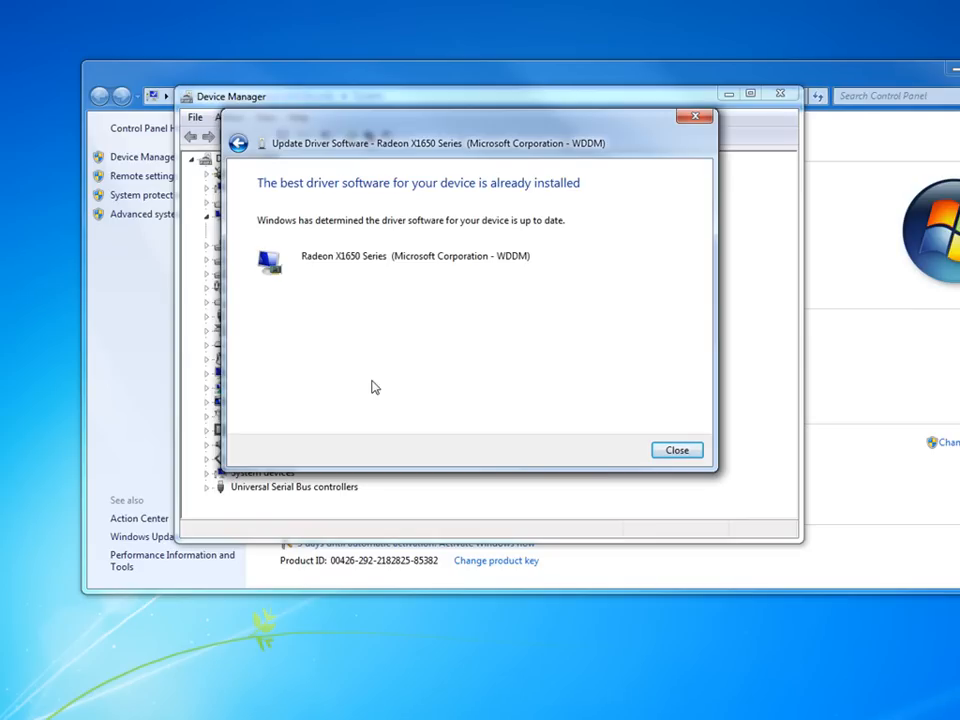
{"action": "mouse_move", "coordinate": [430, 203]}
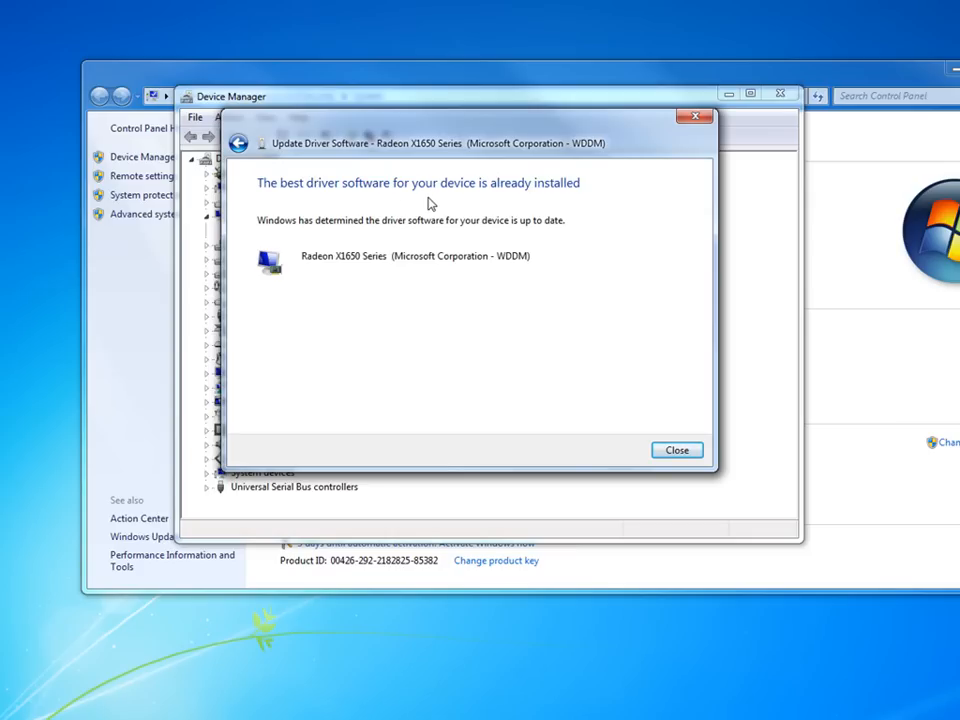
{"action": "mouse_move", "coordinate": [452, 206]}
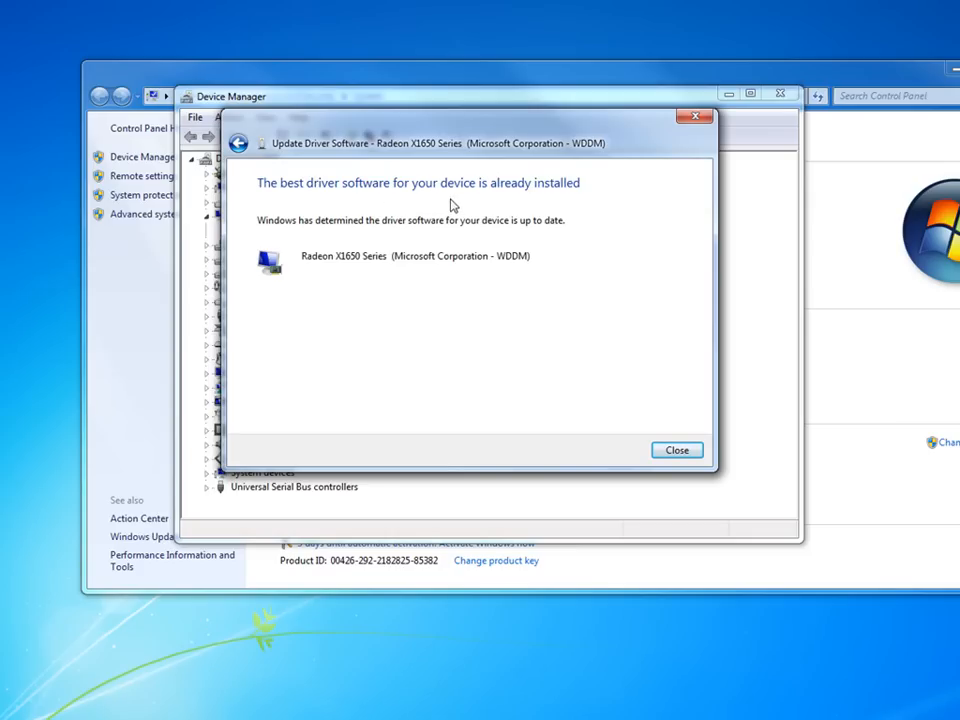
{"action": "mouse_move", "coordinate": [456, 207]}
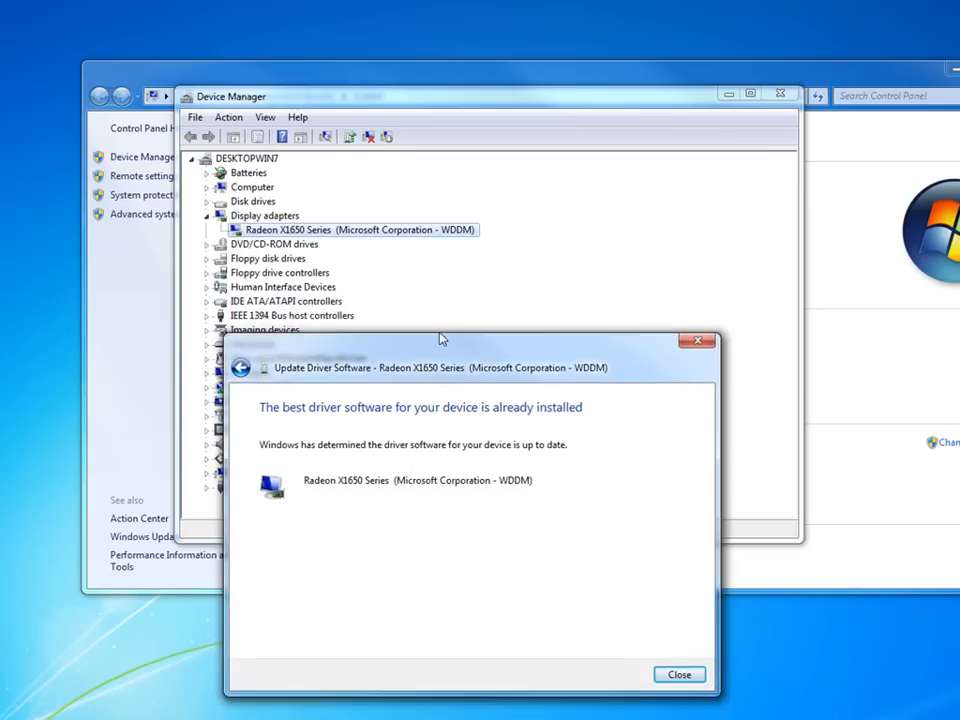
{"action": "left_click_drag", "start_coordinate": [440, 367], "coordinate": [430, 221]}
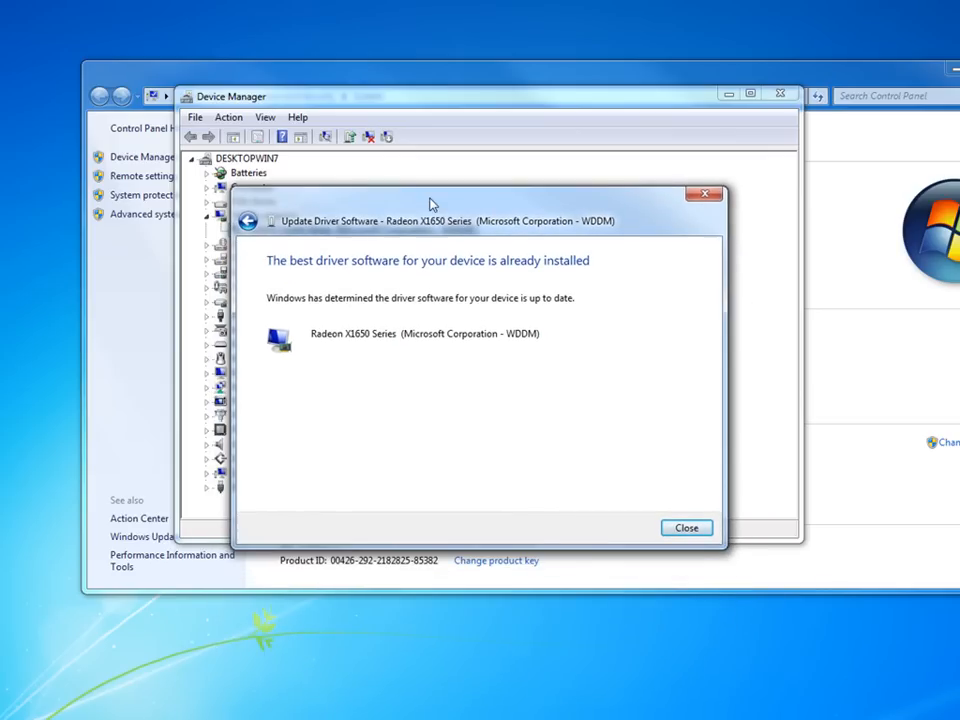
{"action": "mouse_move", "coordinate": [415, 403]}
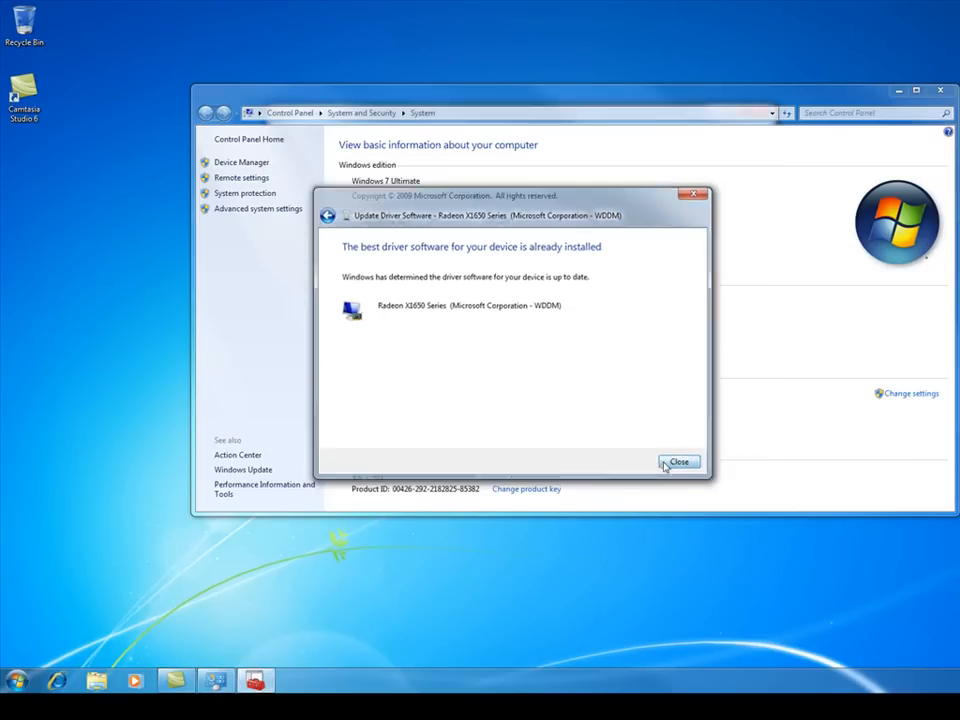
{"action": "left_click", "coordinate": [679, 462]}
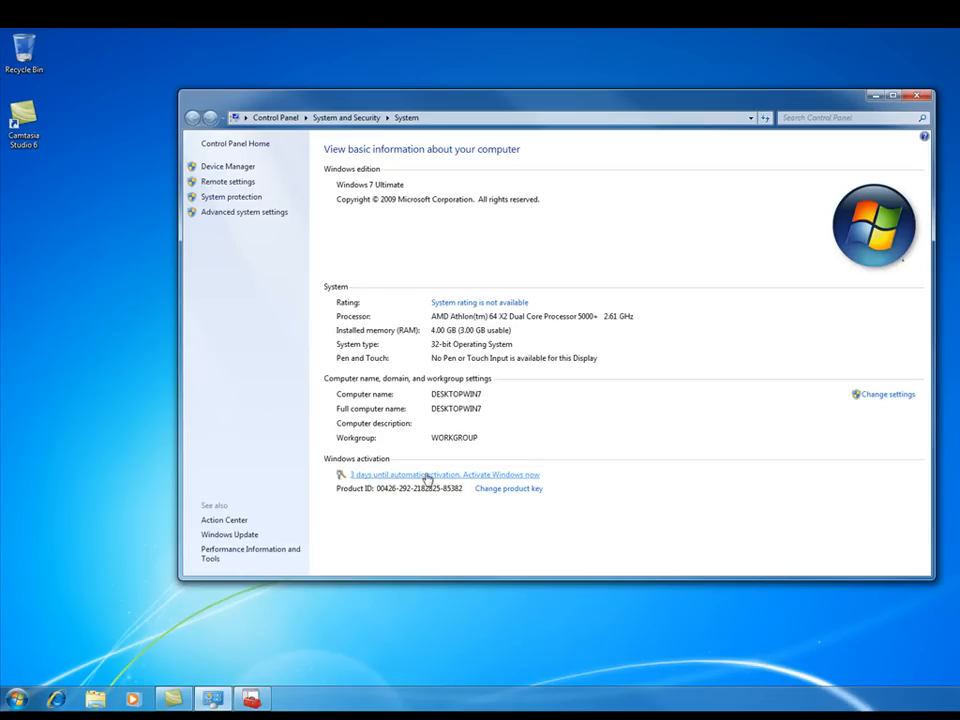
{"action": "mouse_move", "coordinate": [420, 503]}
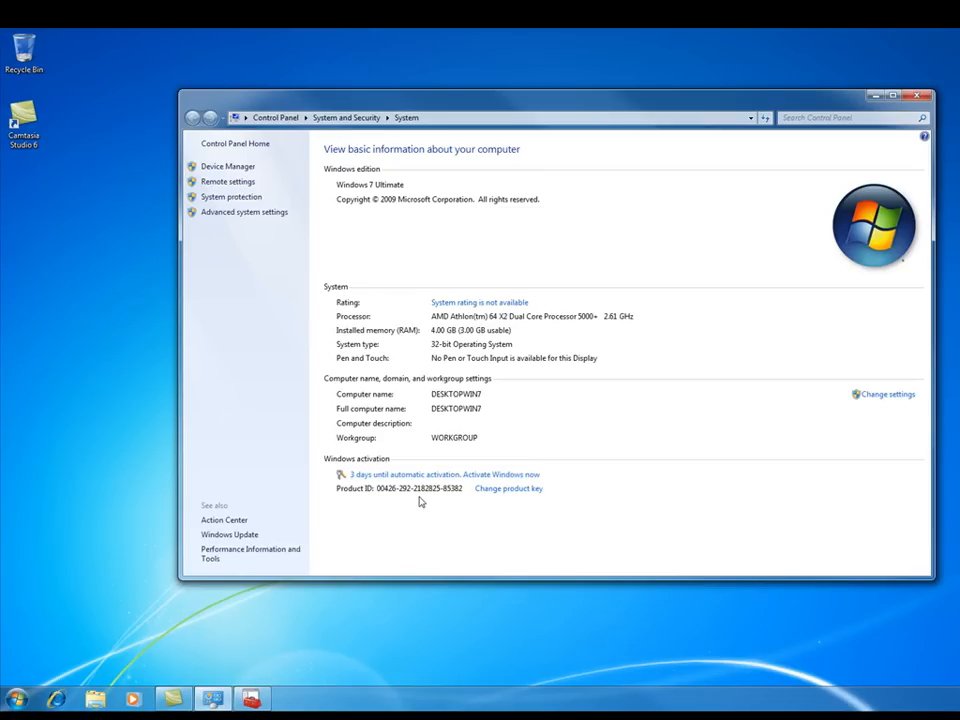
{"action": "mouse_move", "coordinate": [500, 480]}
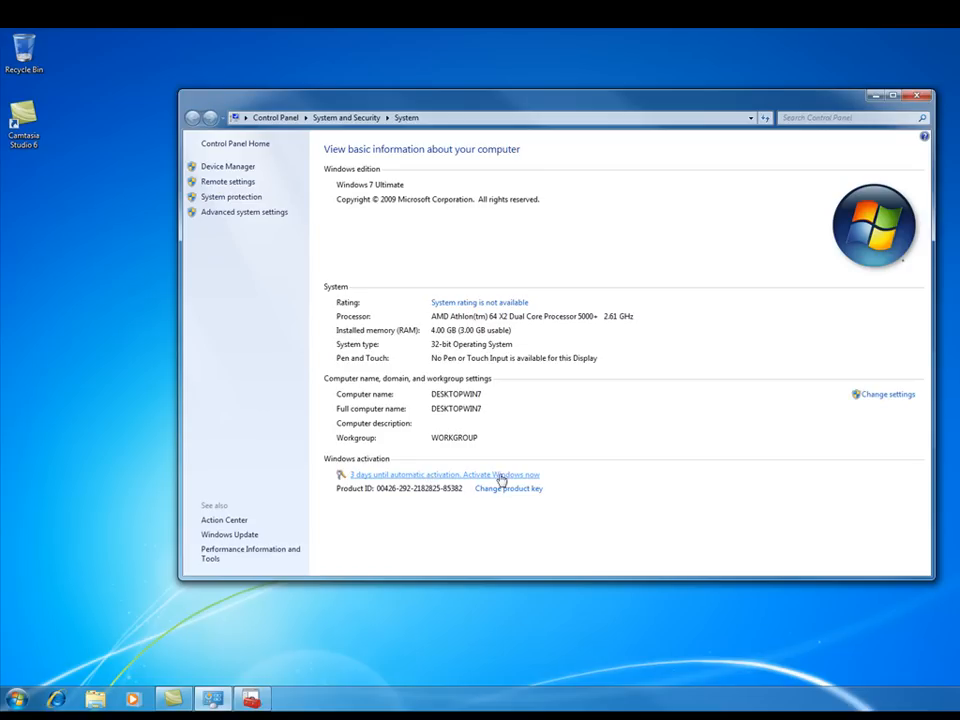
{"action": "mouse_move", "coordinate": [418, 535]}
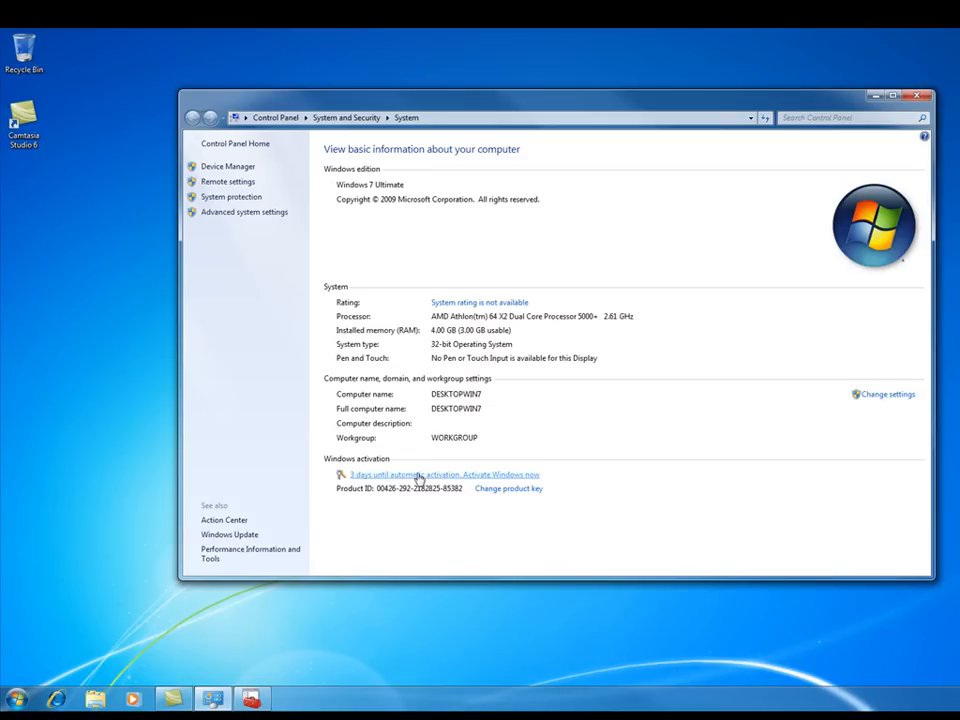
Step: Open the Windows Activation dialog via 'Activate Windows now' on the System page
{"action": "left_click", "coordinate": [443, 474]}
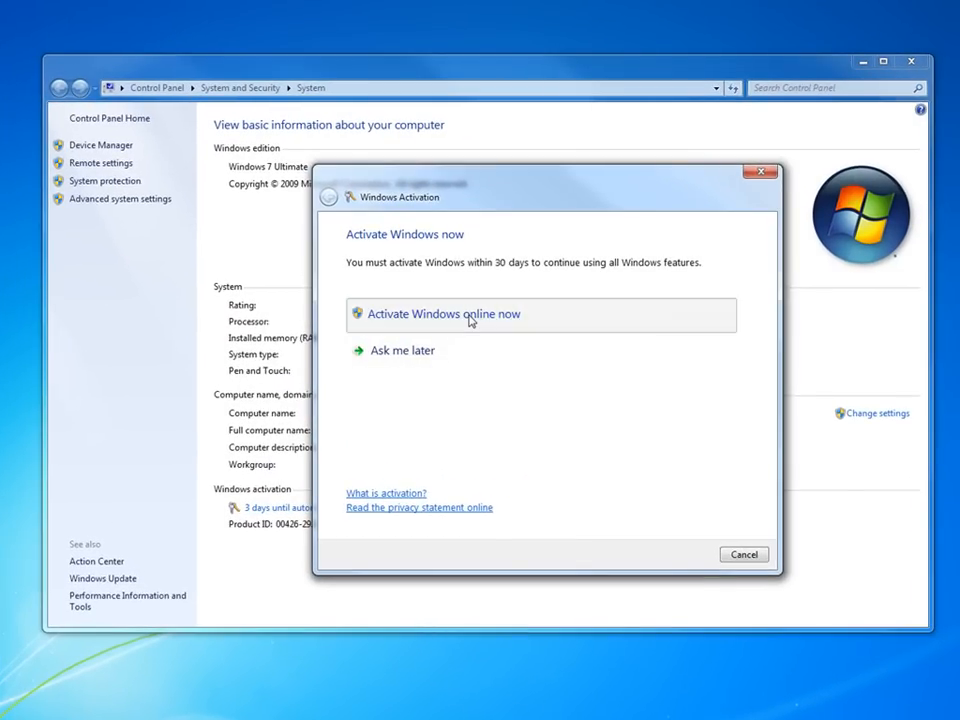
Step: Activate Windows online and close the 'Activation was successful' message
{"action": "left_click", "coordinate": [443, 313]}
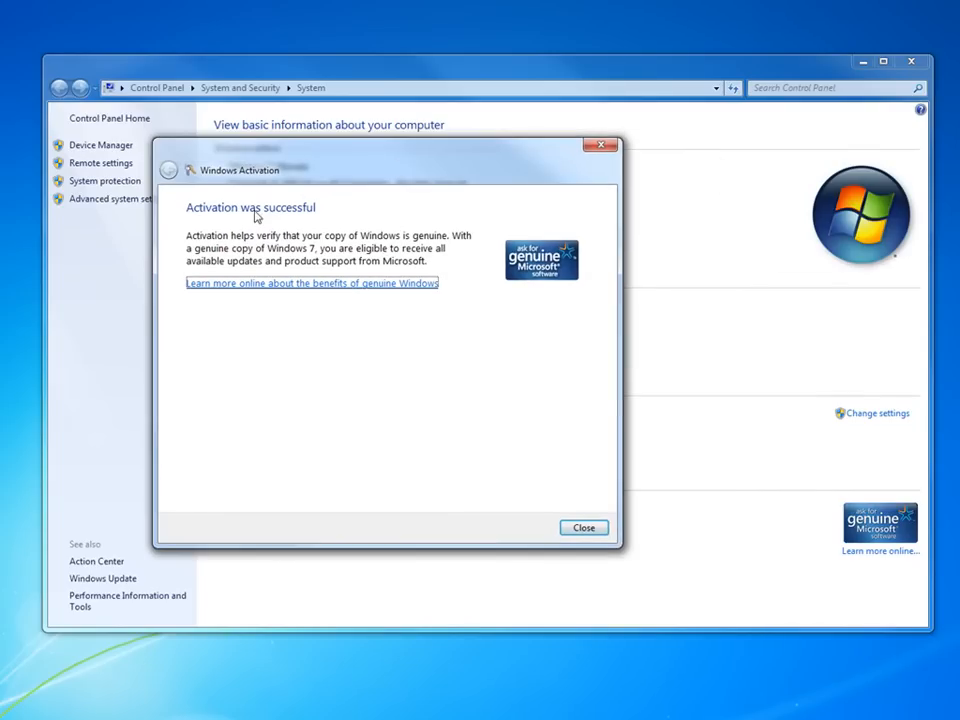
{"action": "mouse_move", "coordinate": [850, 532]}
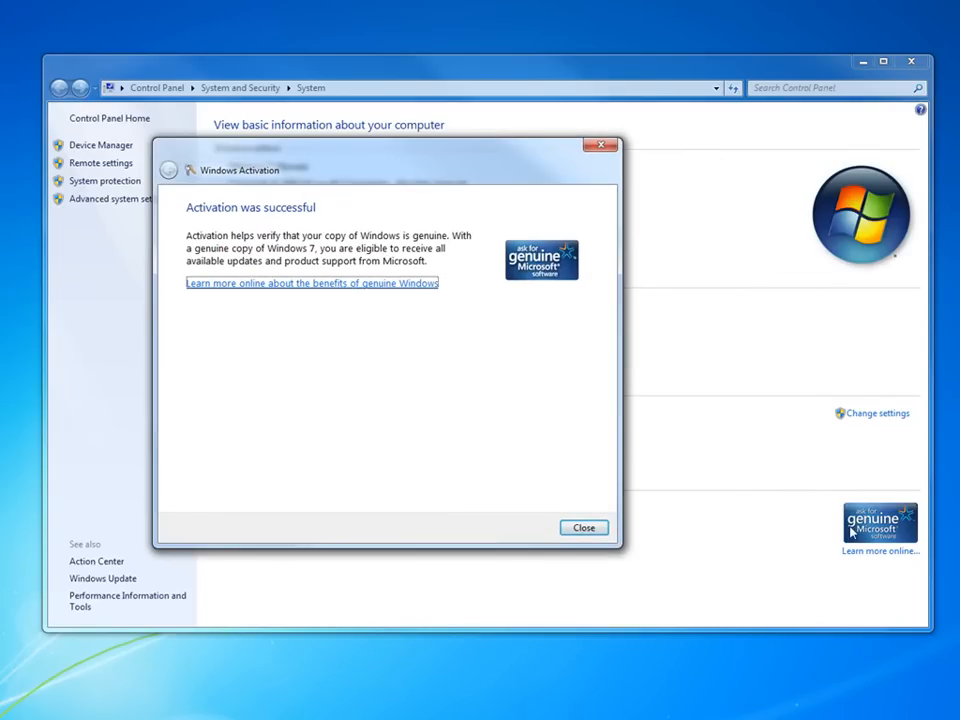
{"action": "mouse_move", "coordinate": [392, 429]}
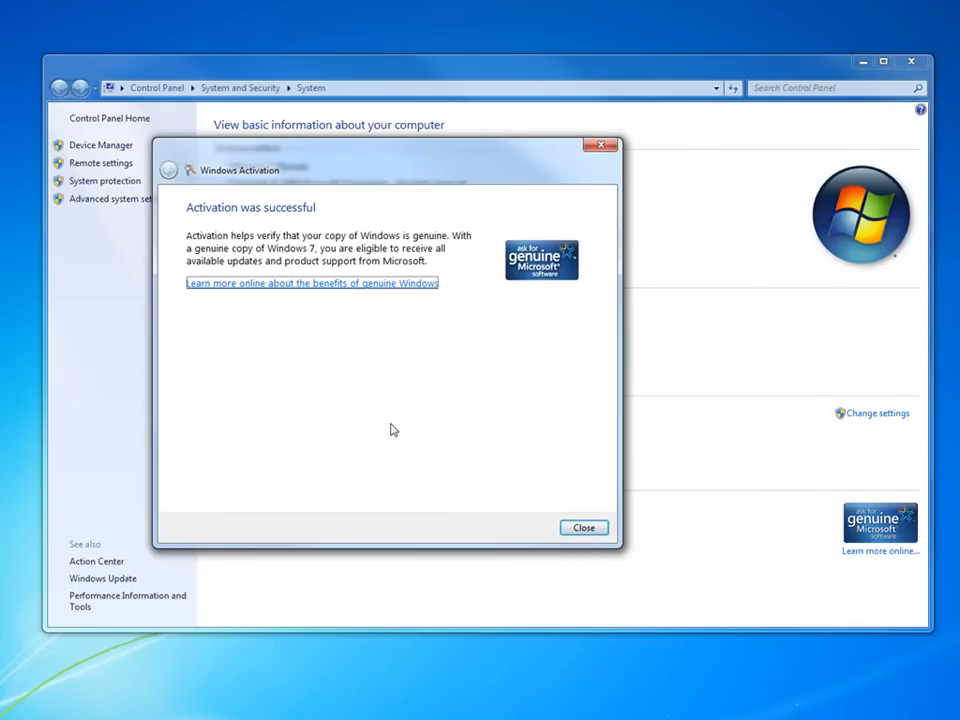
{"action": "mouse_move", "coordinate": [427, 464]}
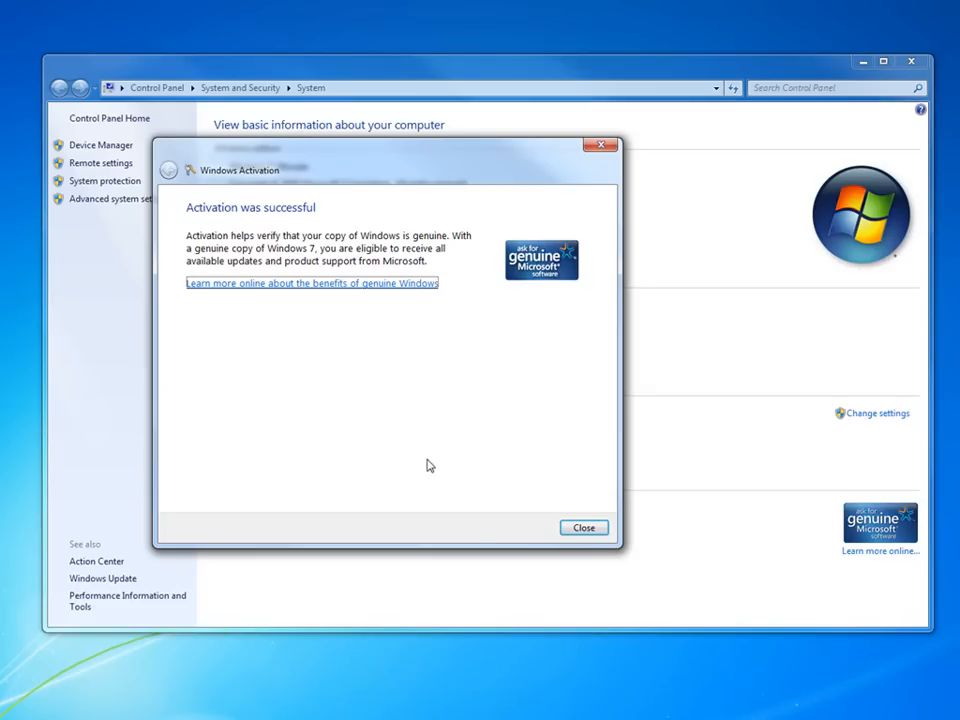
{"action": "left_click", "coordinate": [583, 527]}
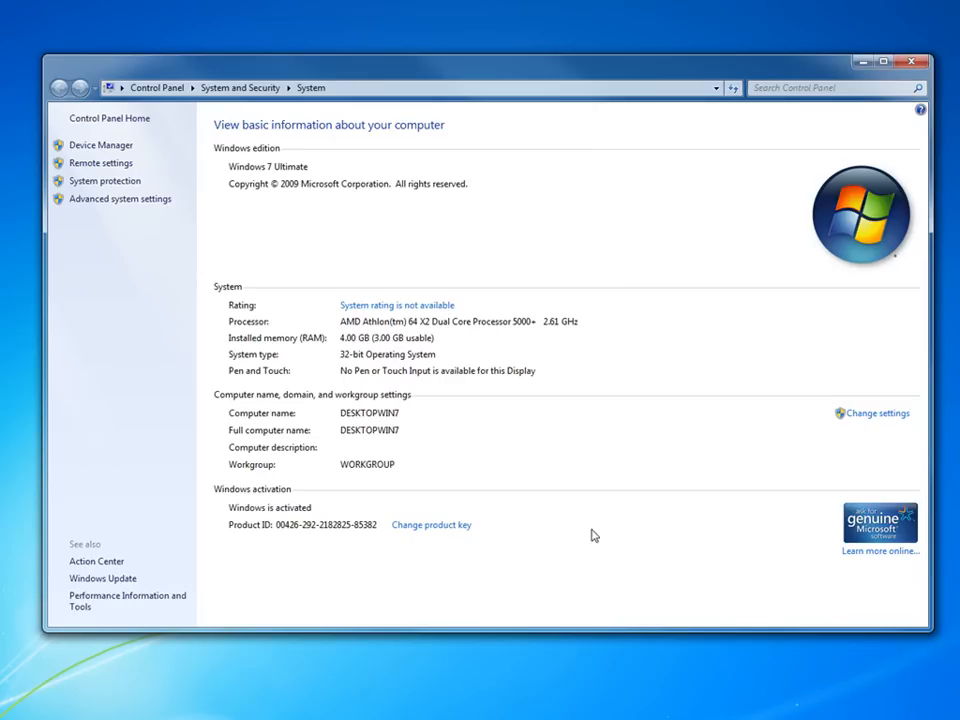
{"action": "mouse_move", "coordinate": [461, 537]}
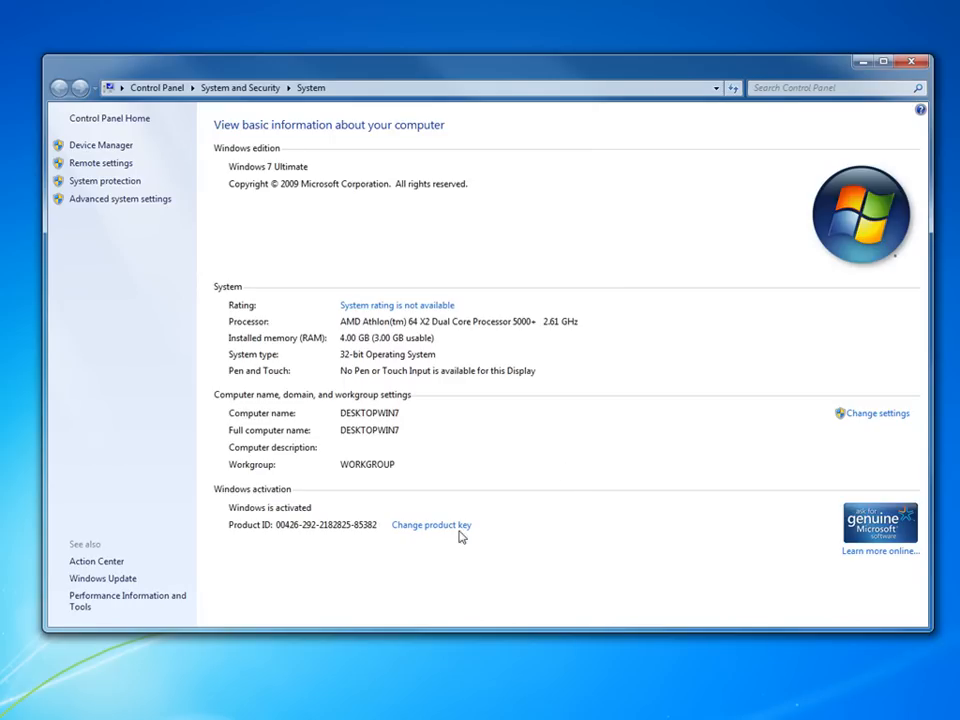
{"action": "mouse_move", "coordinate": [574, 158]}
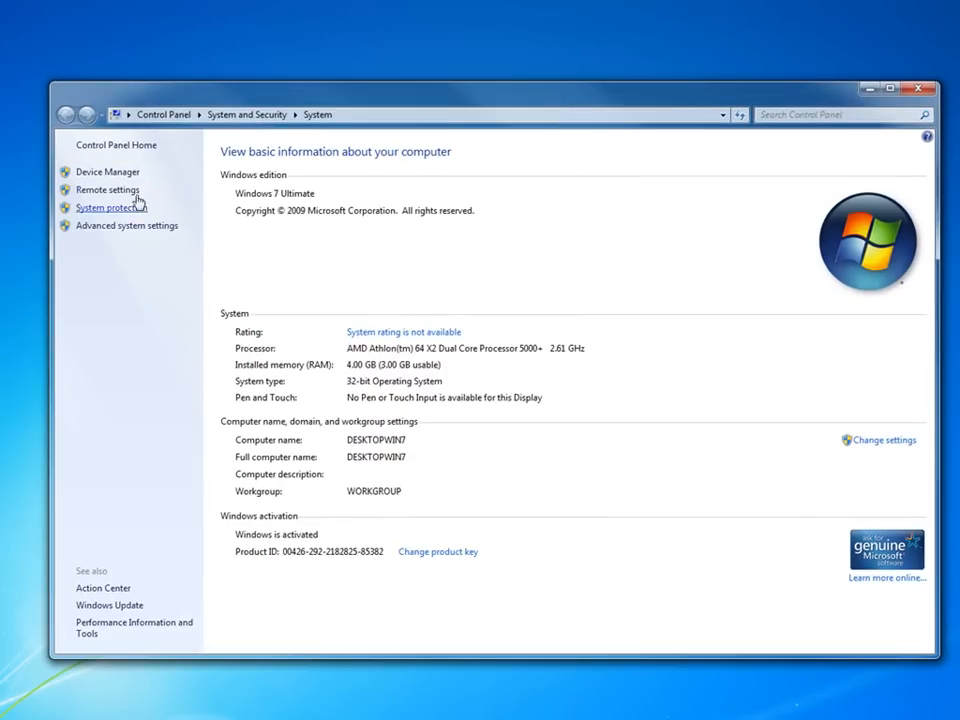
{"action": "mouse_move", "coordinate": [120, 270]}
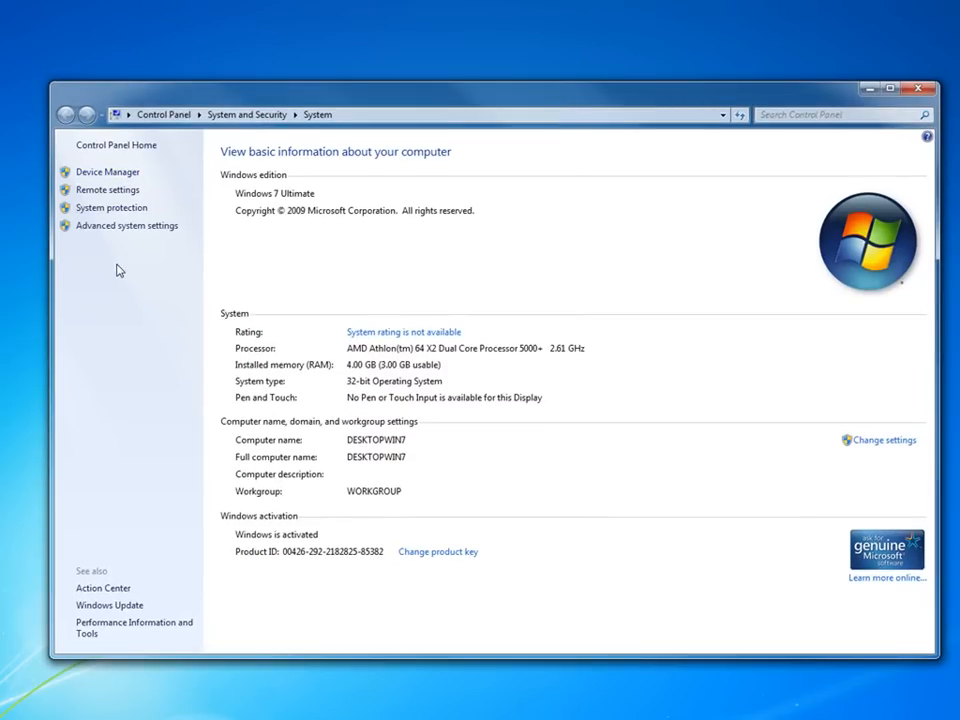
{"action": "mouse_move", "coordinate": [820, 248]}
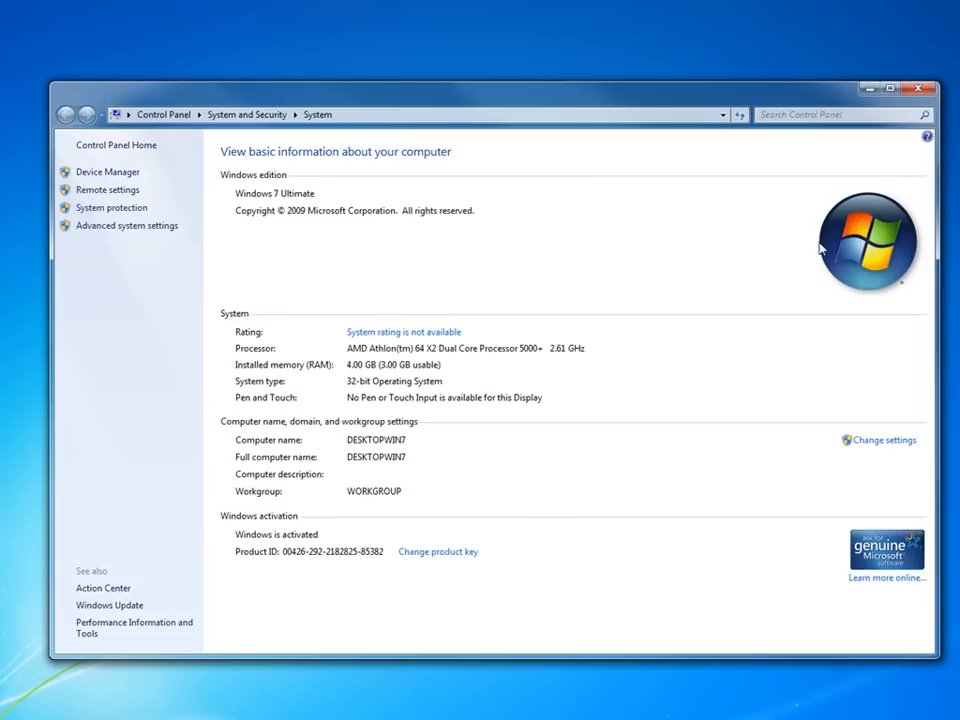
{"action": "mouse_move", "coordinate": [908, 127]}
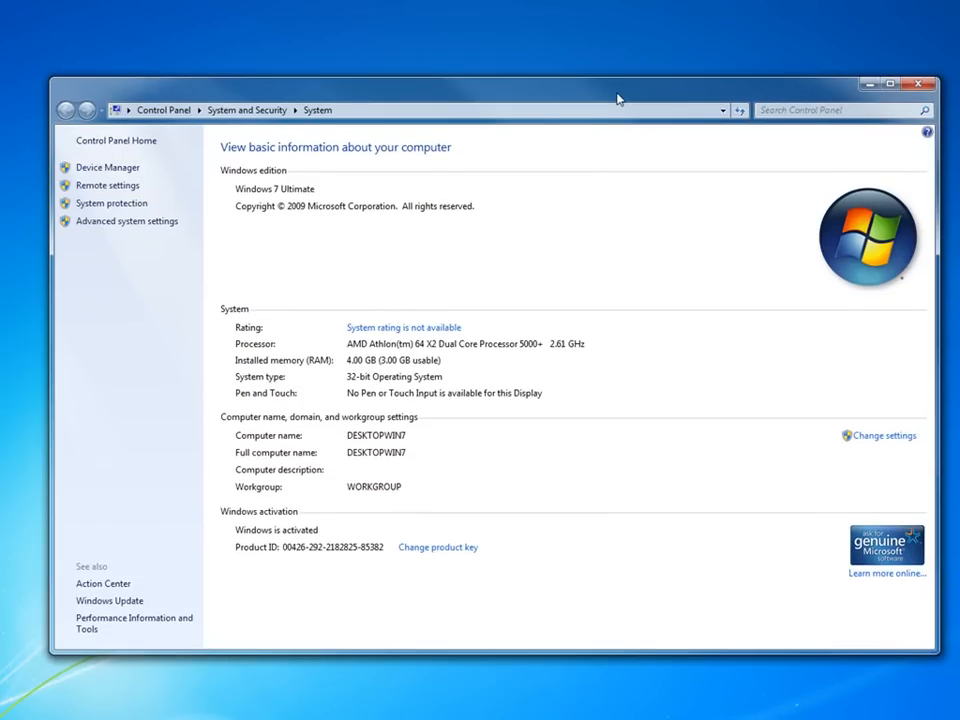
{"action": "mouse_move", "coordinate": [604, 218]}
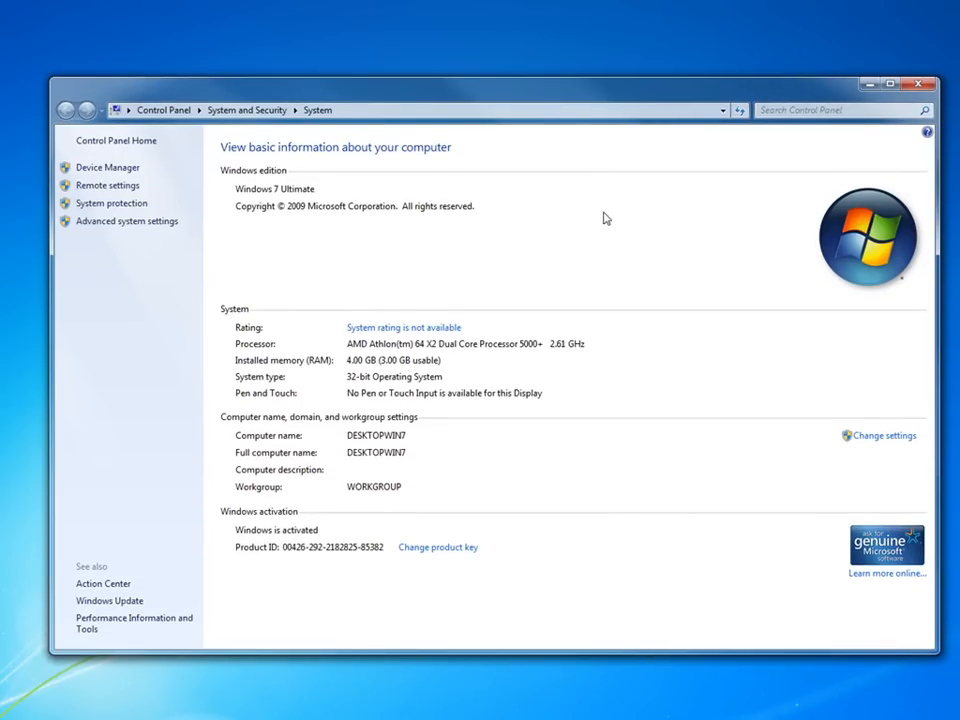
{"action": "mouse_move", "coordinate": [571, 384]}
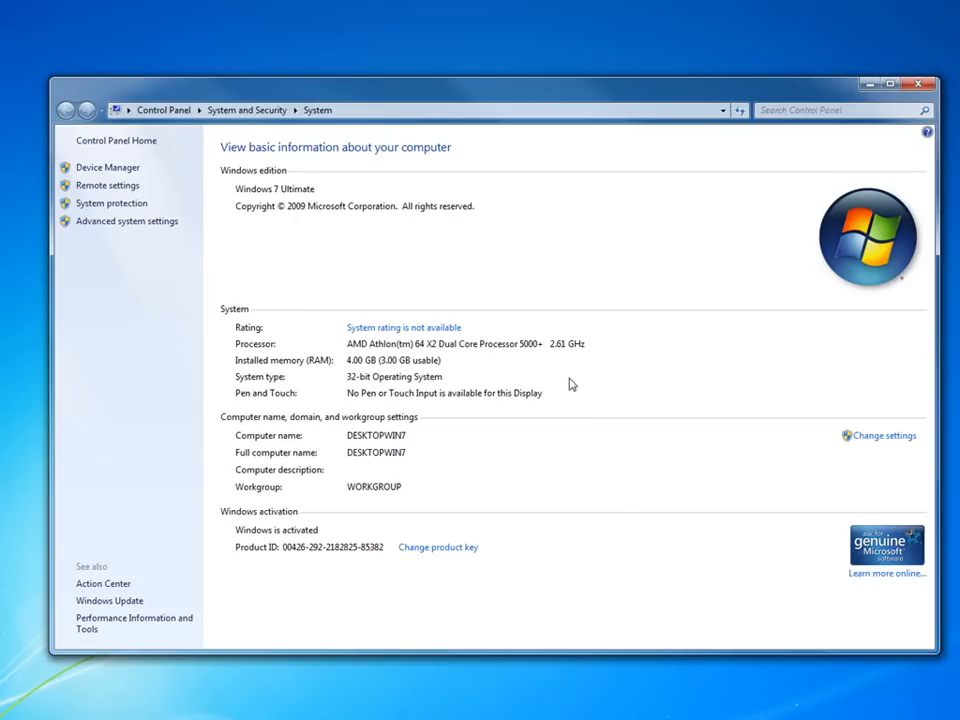
{"action": "mouse_move", "coordinate": [363, 490]}
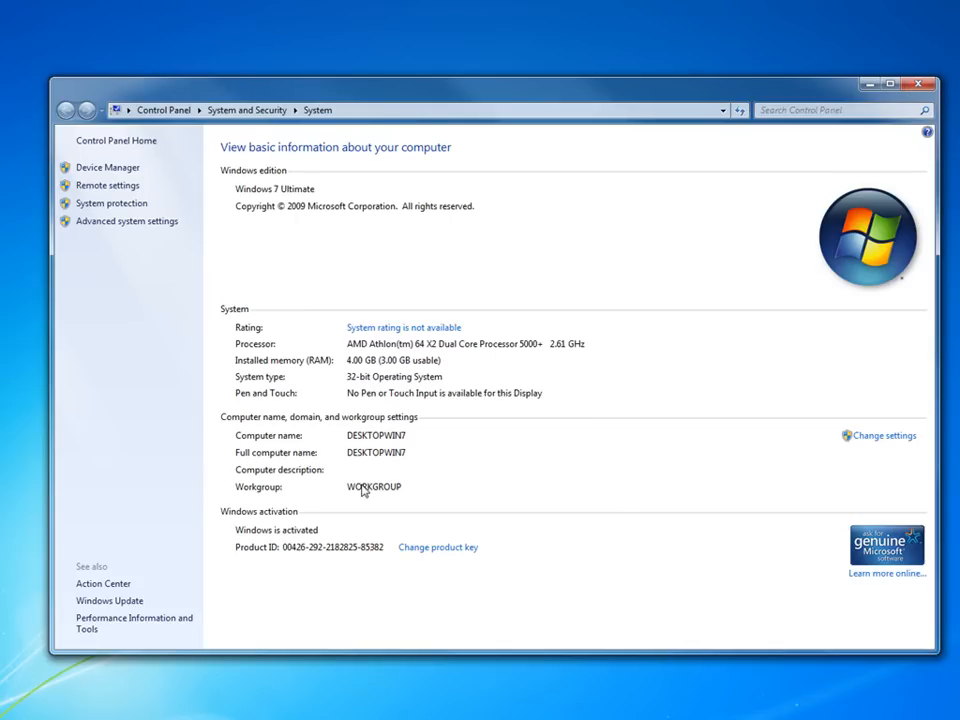
{"action": "mouse_move", "coordinate": [297, 491]}
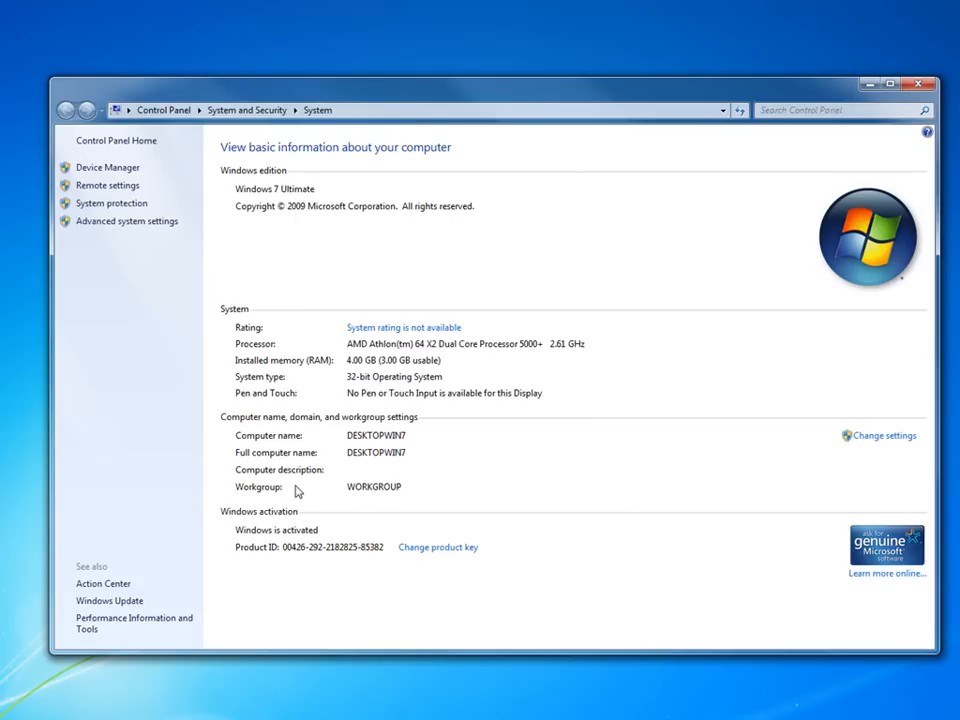
{"action": "mouse_move", "coordinate": [357, 498]}
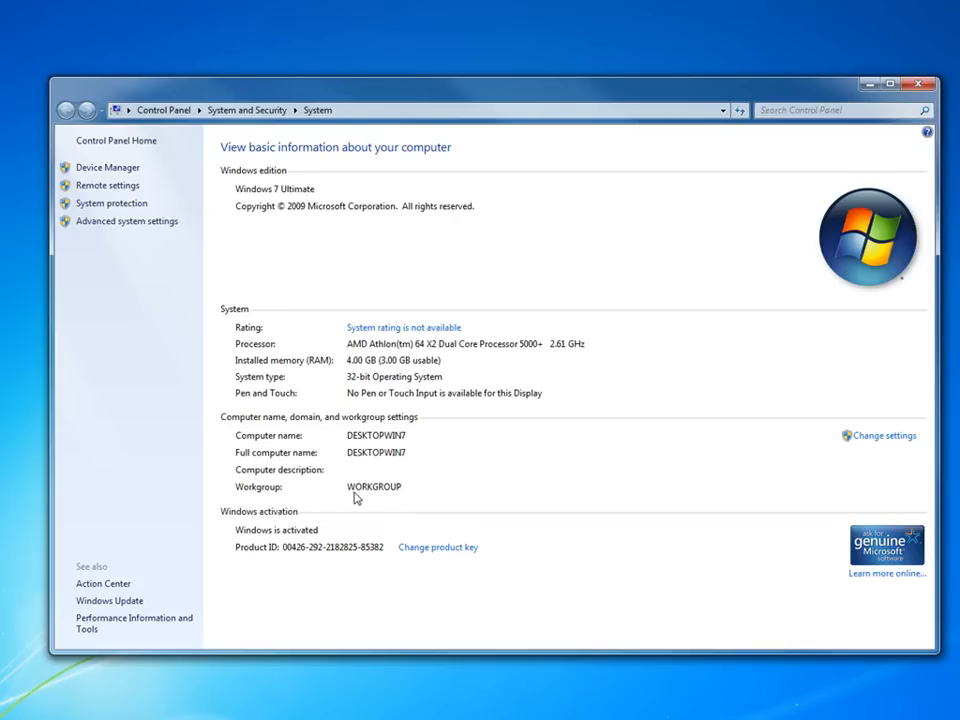
{"action": "mouse_move", "coordinate": [301, 490]}
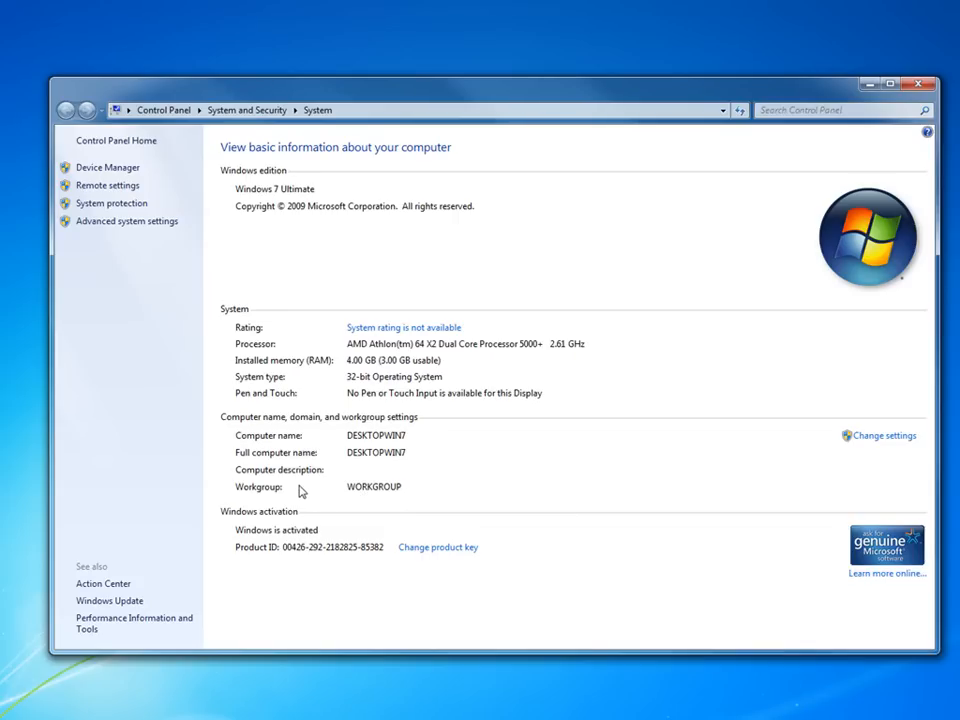
{"action": "mouse_move", "coordinate": [411, 502]}
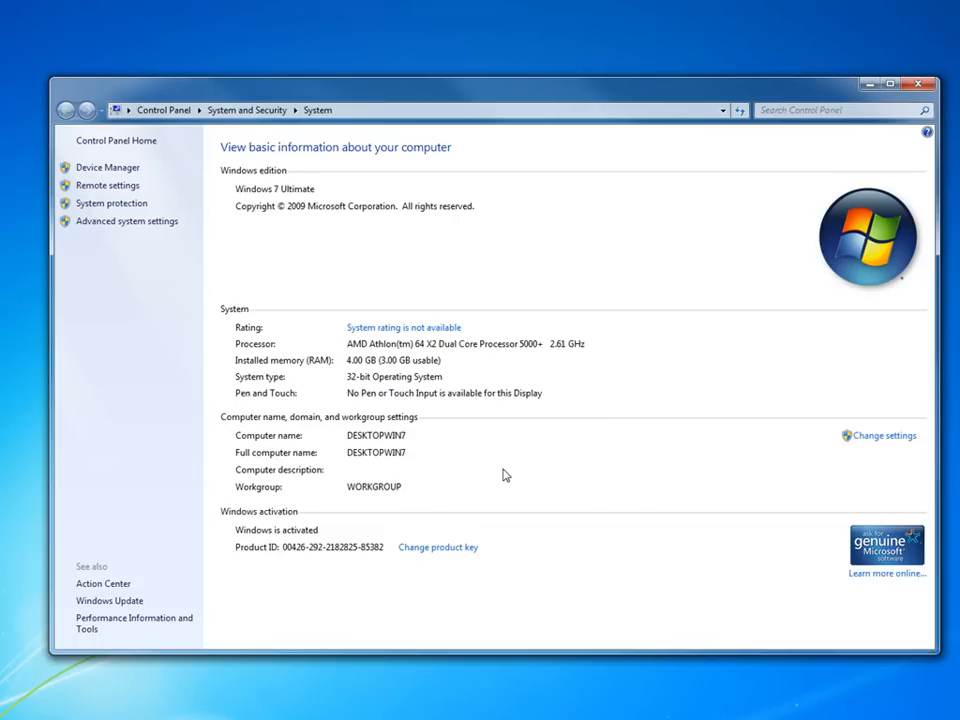
Step: Replace the workgroup name WORKGROUP with HOMEGROUP in Computer Name/Domain Changes
{"action": "left_click", "coordinate": [883, 435]}
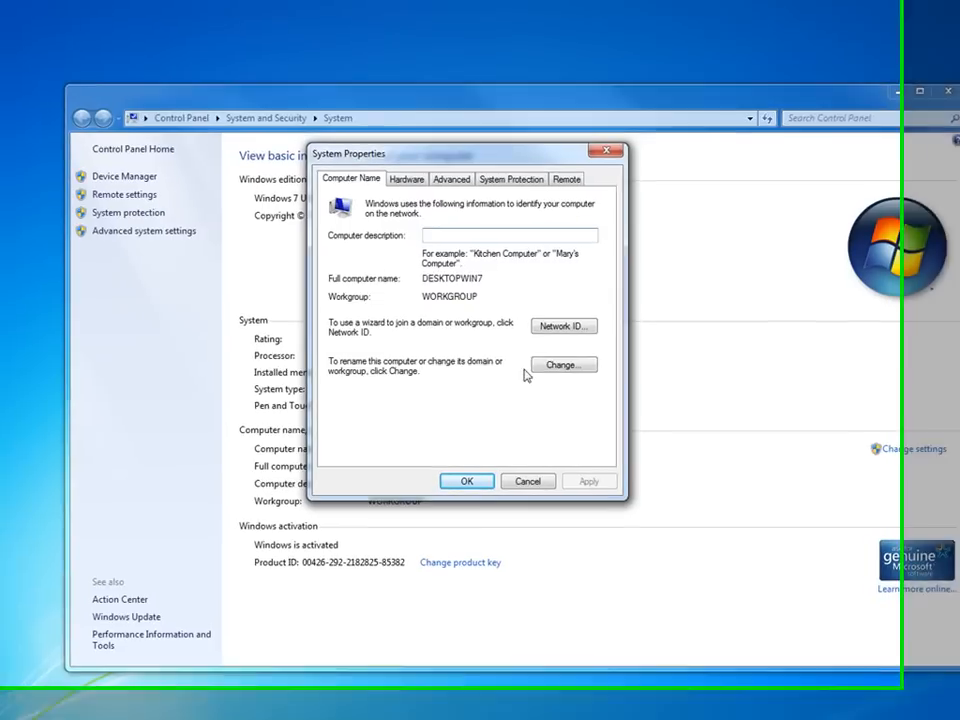
{"action": "left_click", "coordinate": [562, 364]}
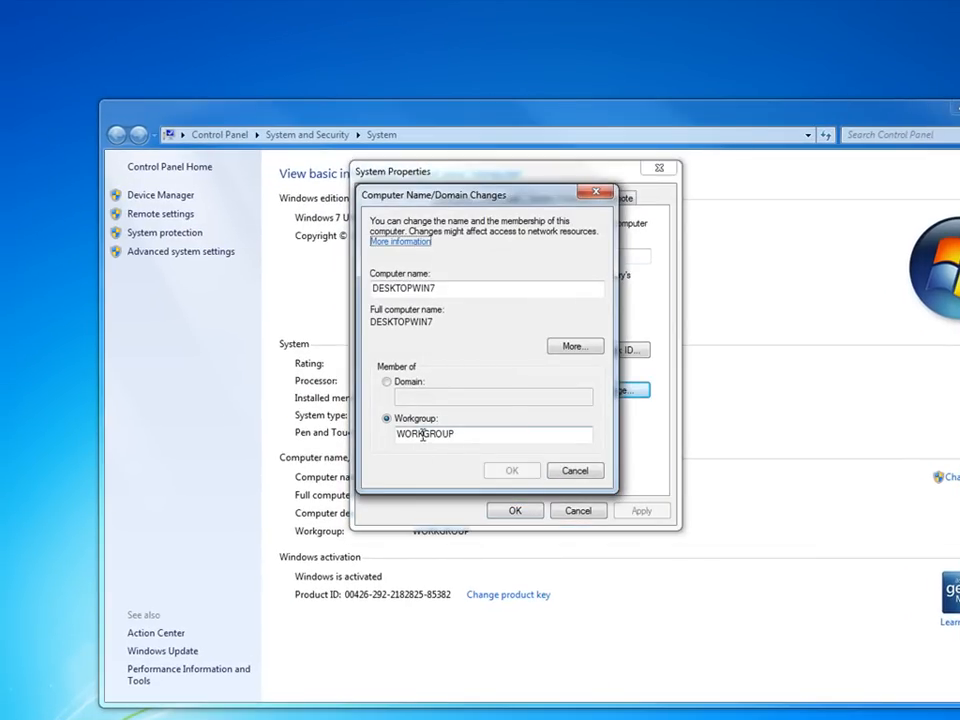
{"action": "double_click", "coordinate": [425, 434]}
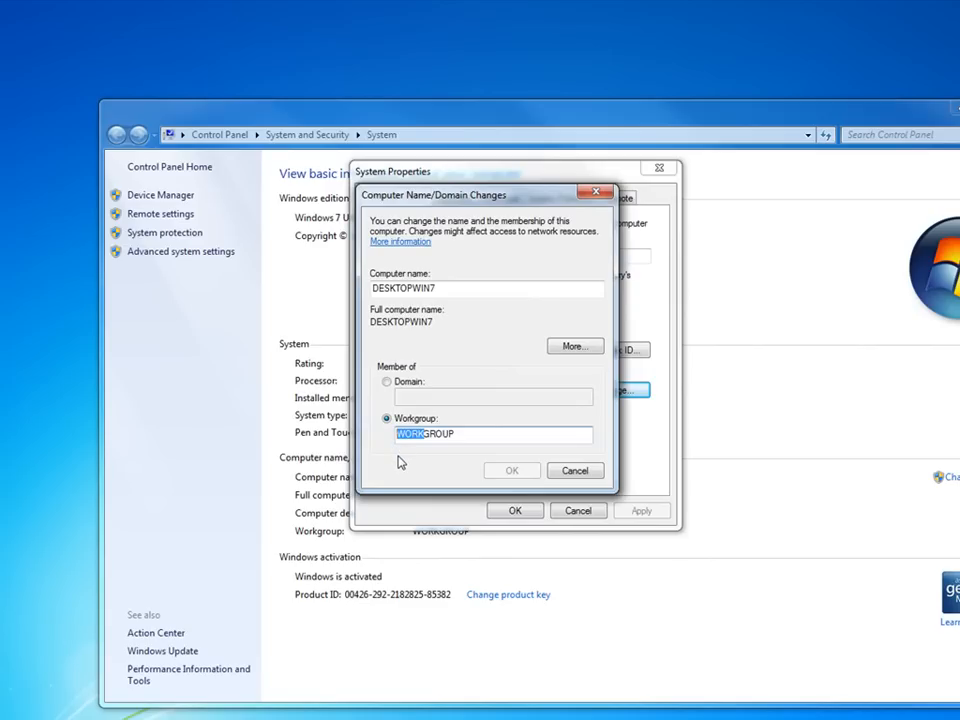
{"action": "type", "text": "HOMEGROUP"}
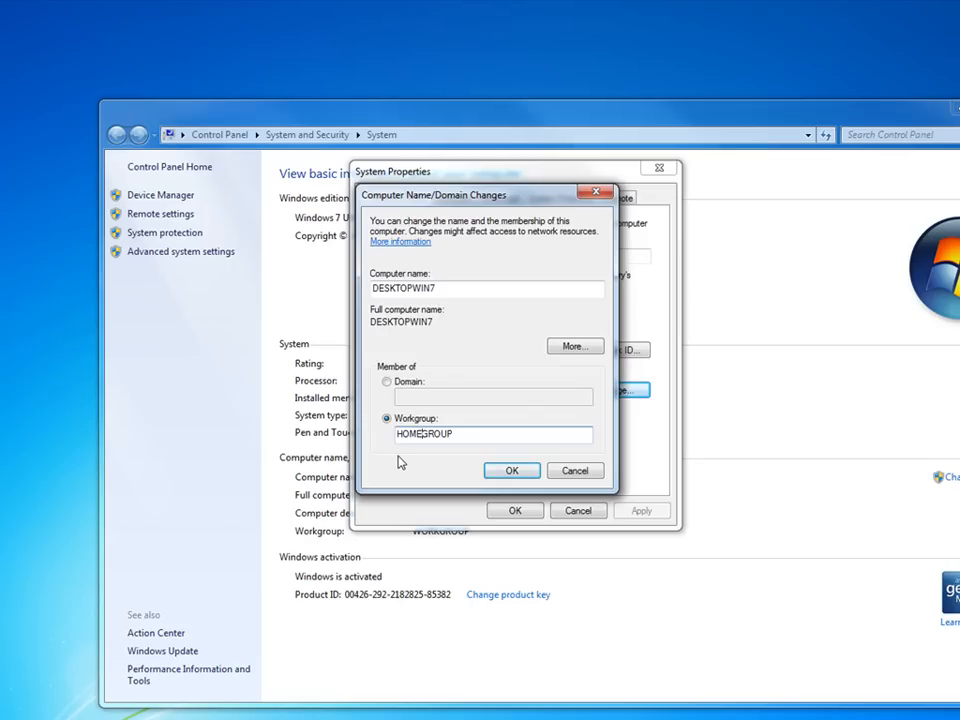
{"action": "mouse_move", "coordinate": [511, 471]}
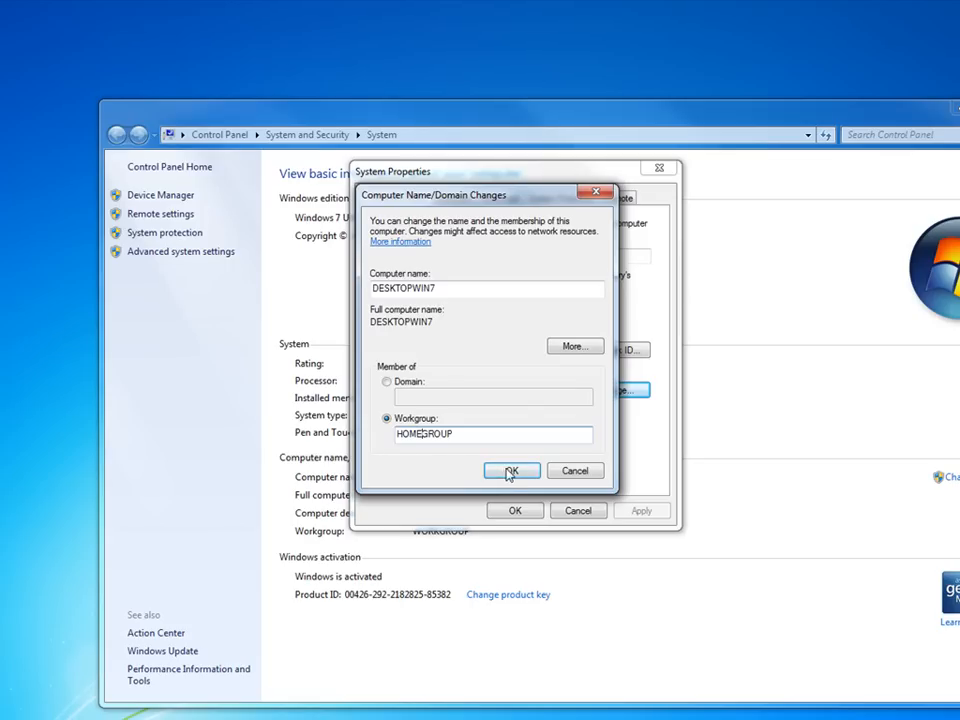
Step: Confirm the HOMEGROUP workgroup and acknowledge the welcome message, reaching the restart notice
{"action": "left_click", "coordinate": [511, 470]}
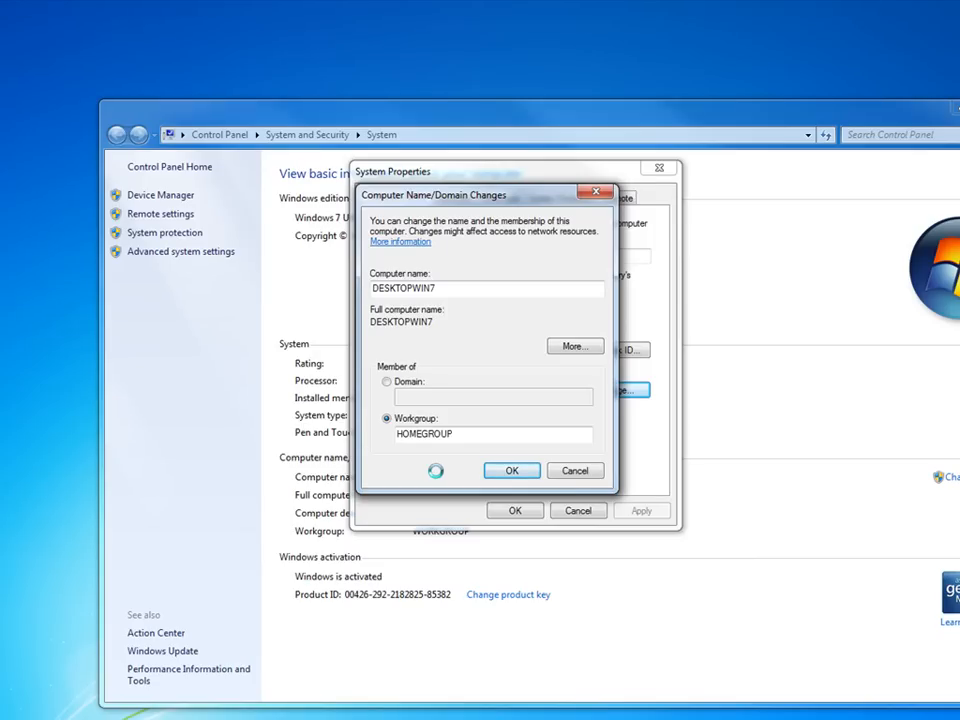
{"action": "left_click", "coordinate": [511, 470]}
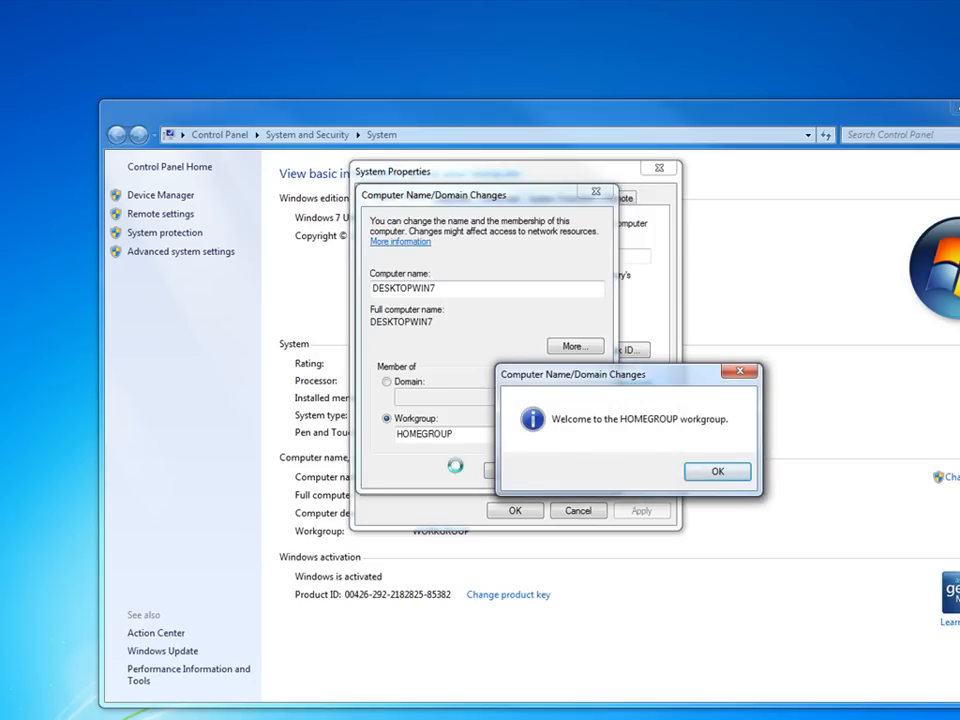
{"action": "left_click", "coordinate": [717, 471]}
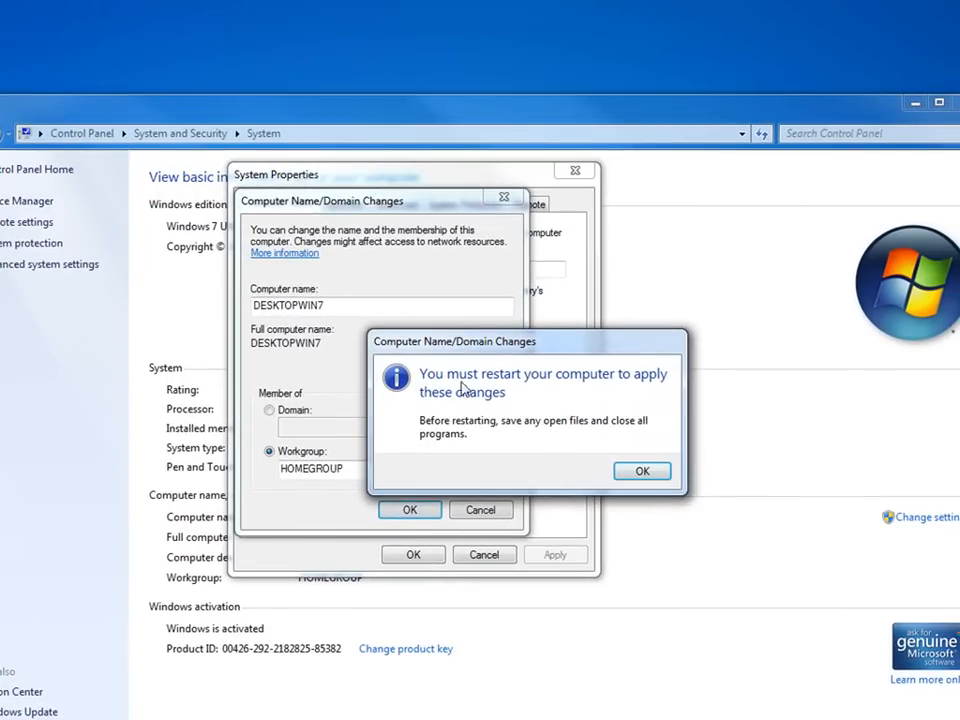
{"action": "mouse_move", "coordinate": [547, 421]}
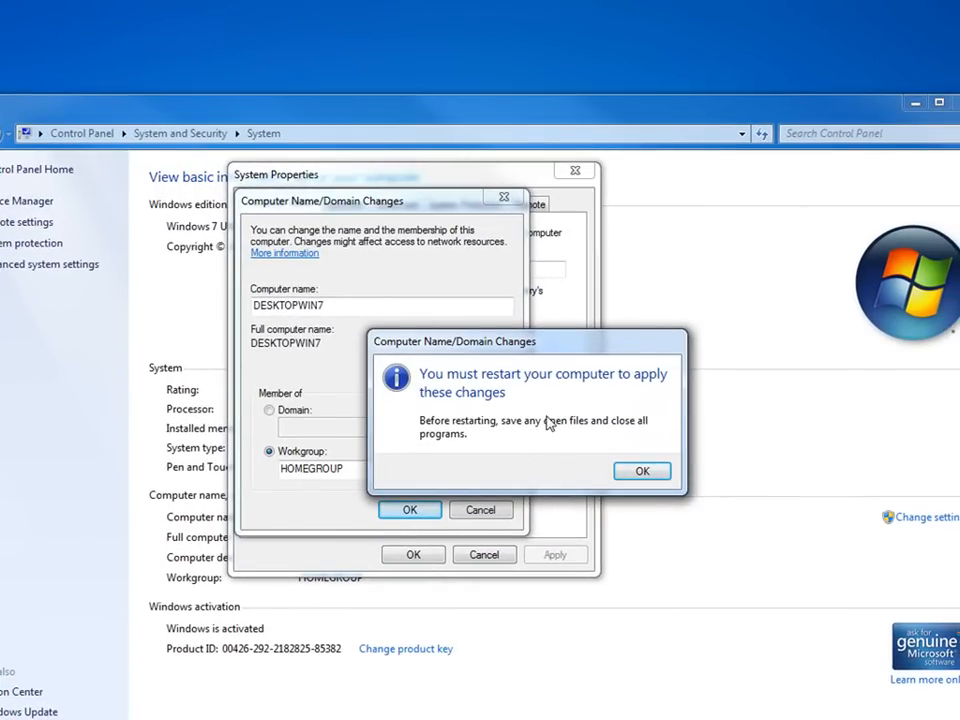